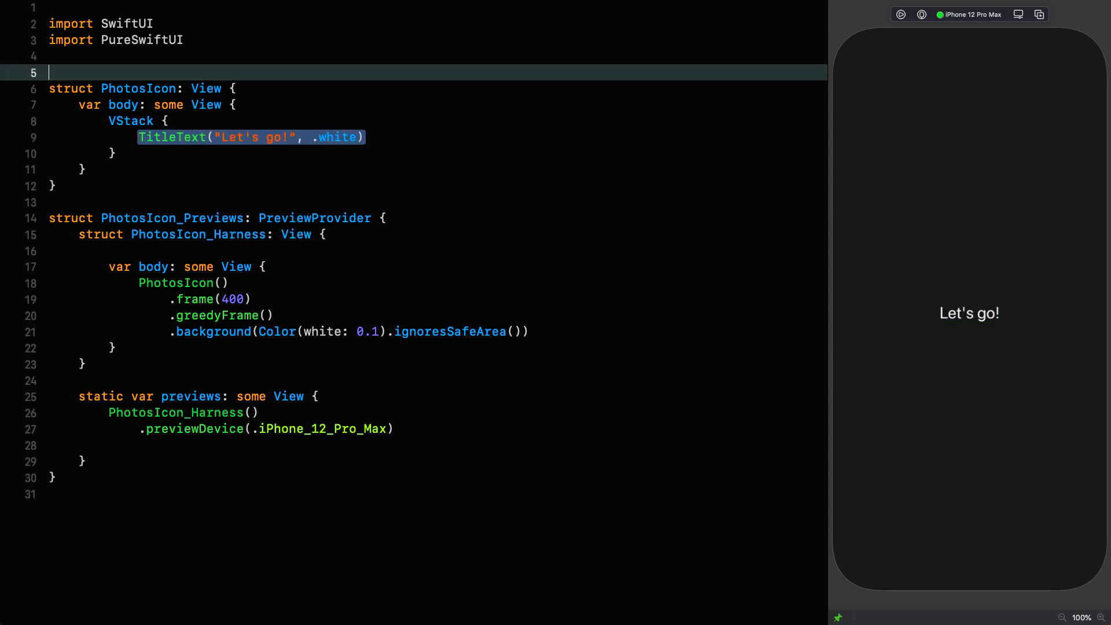
- Declare a private Color array of eight .rgb8 entries, the first set to 245, 143, 46
type("private let co")
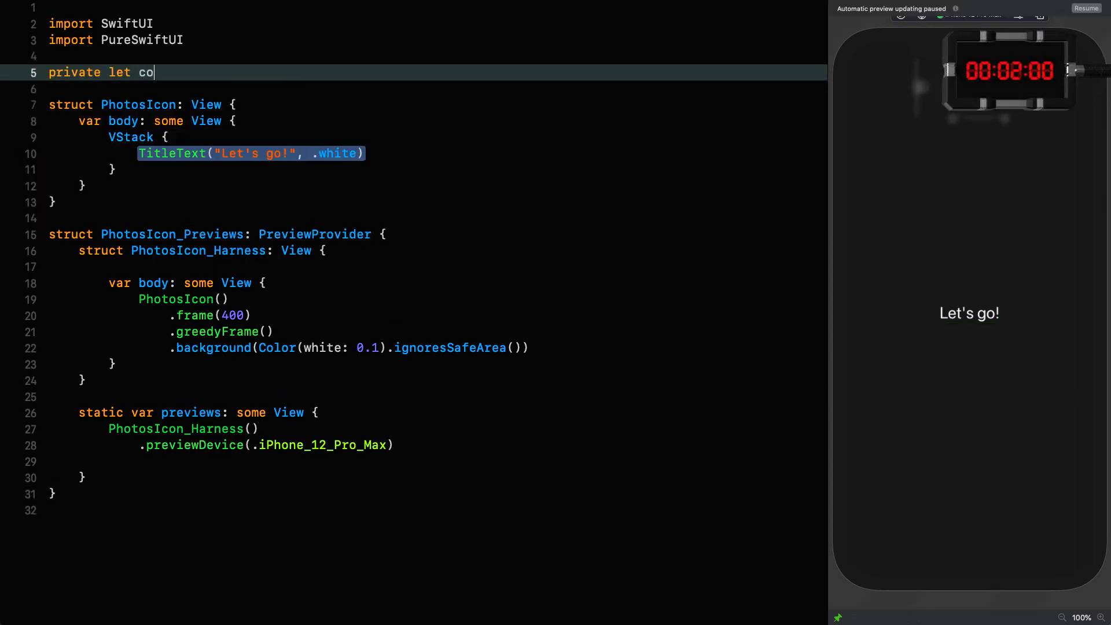
type("lors: [Color]")
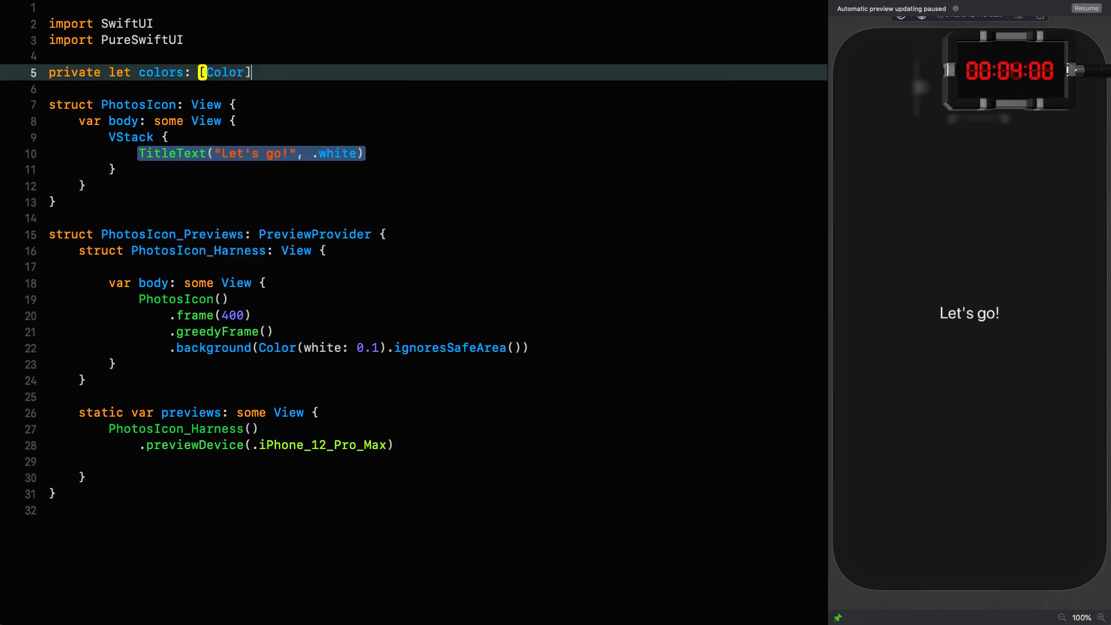
type("= [")
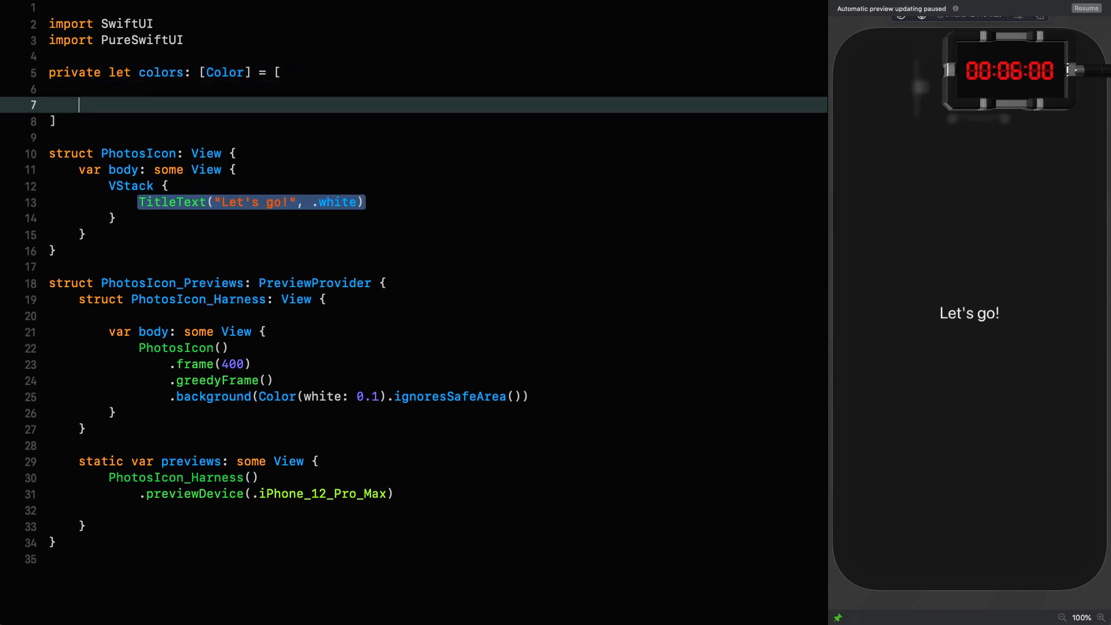
type(".rgb")
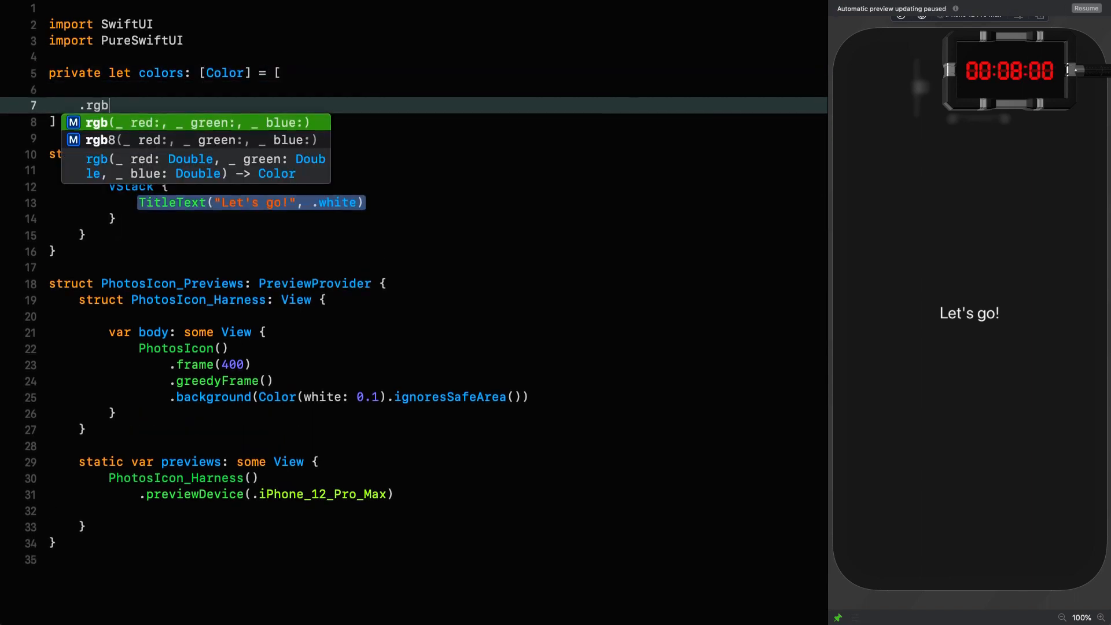
left_click(99, 140)
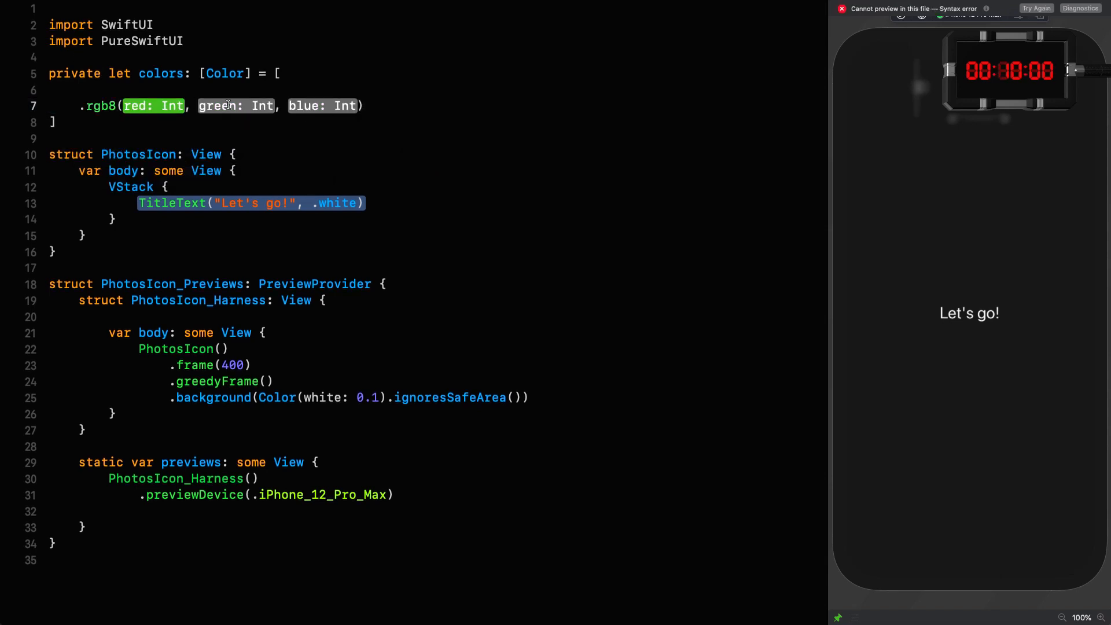
key("cmd+d")
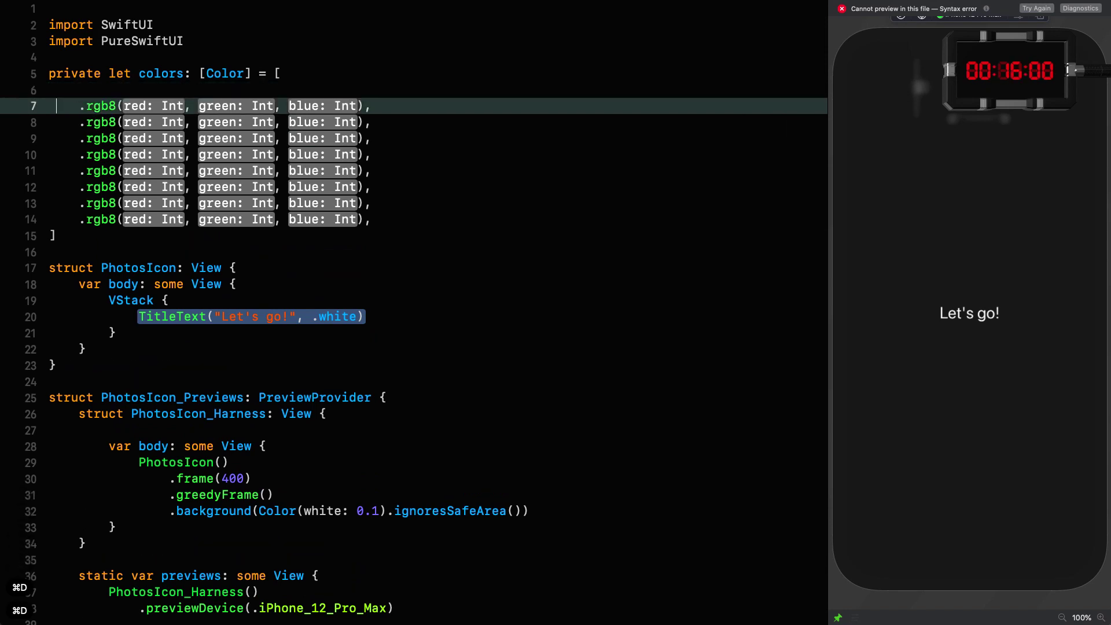
type("245")
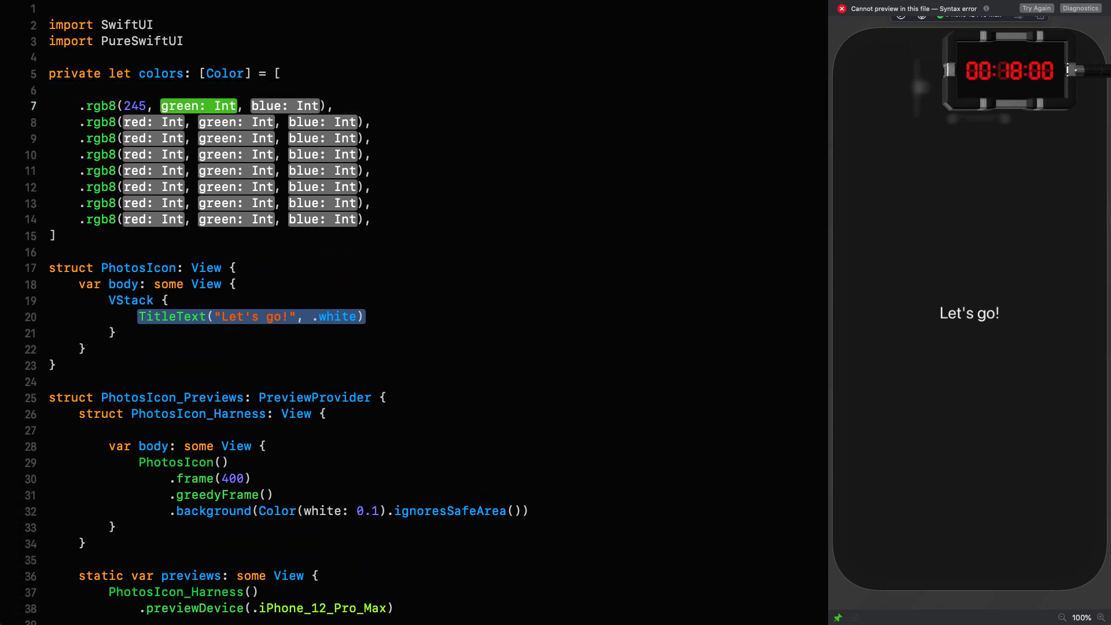
type("143, 46),")
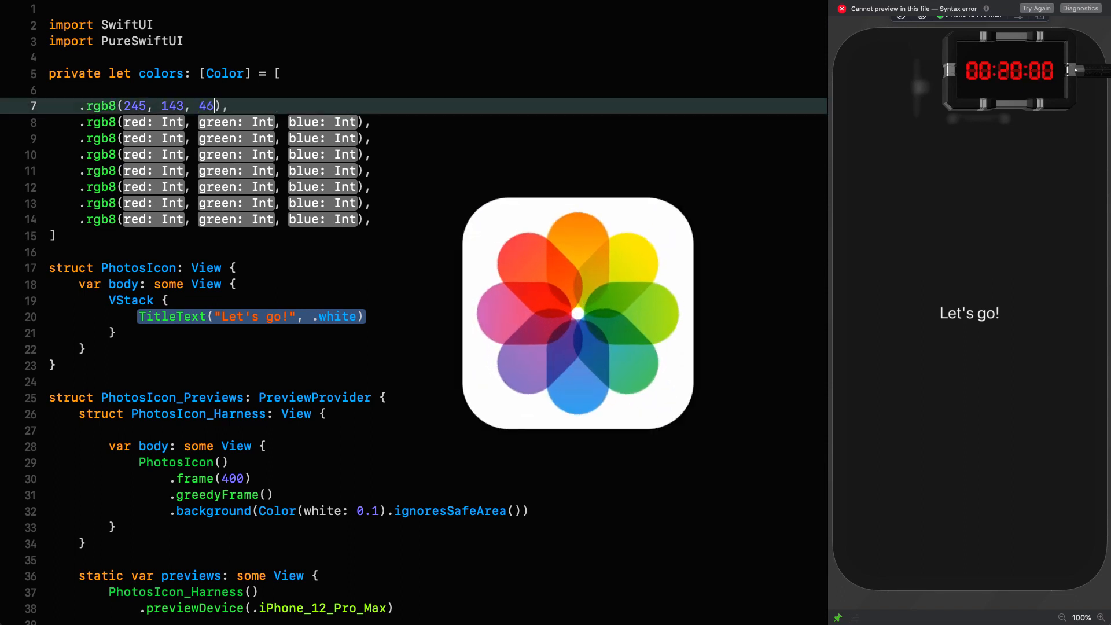
- Enter RGB values for the remaining seven colours, ending with 240, 93, 93
type("255, 230, 51),")
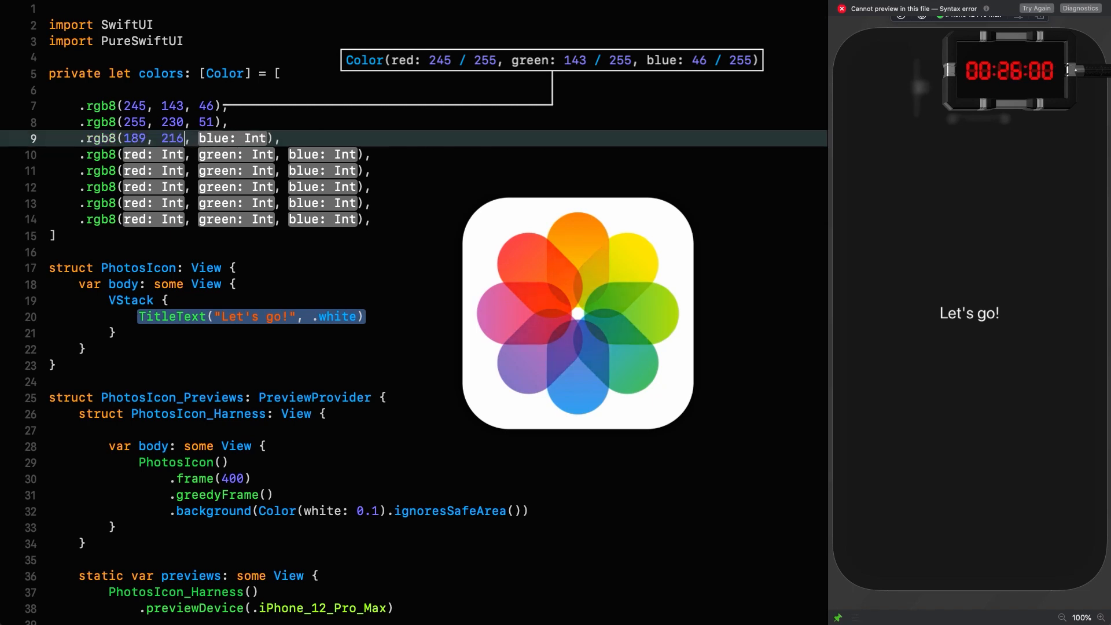
type("97,")
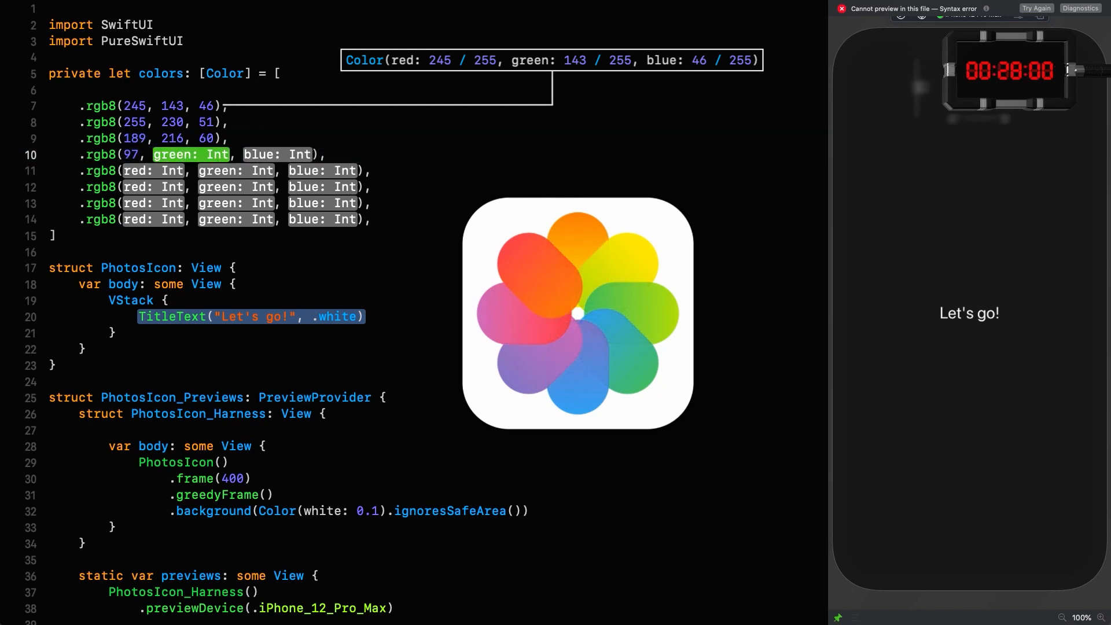
type("186, 120),")
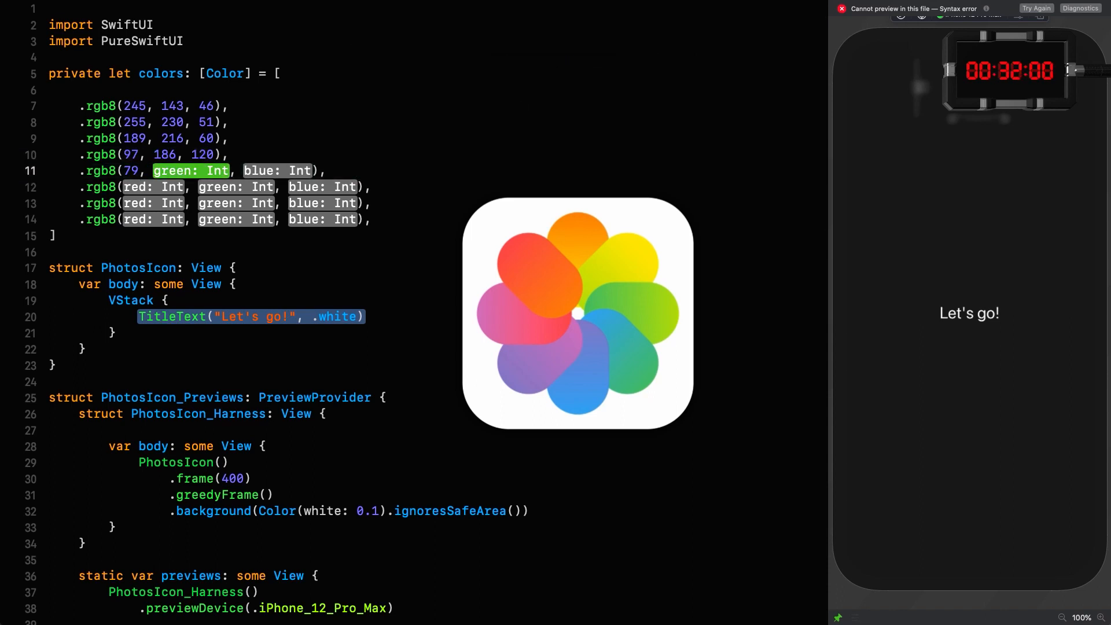
type("166, 223),")
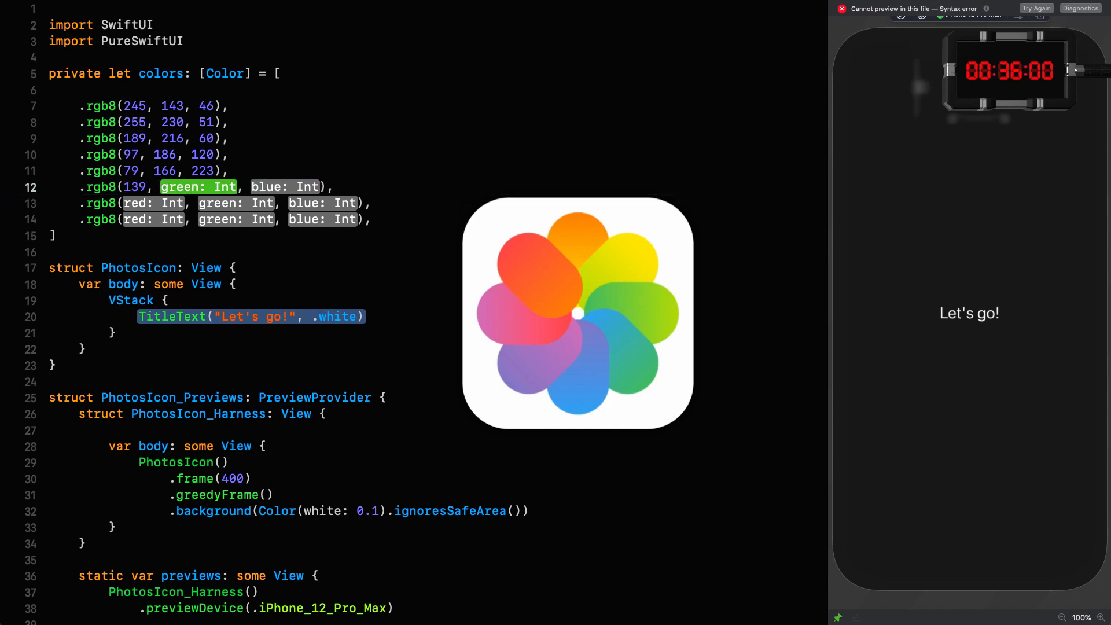
type("132, 18),")
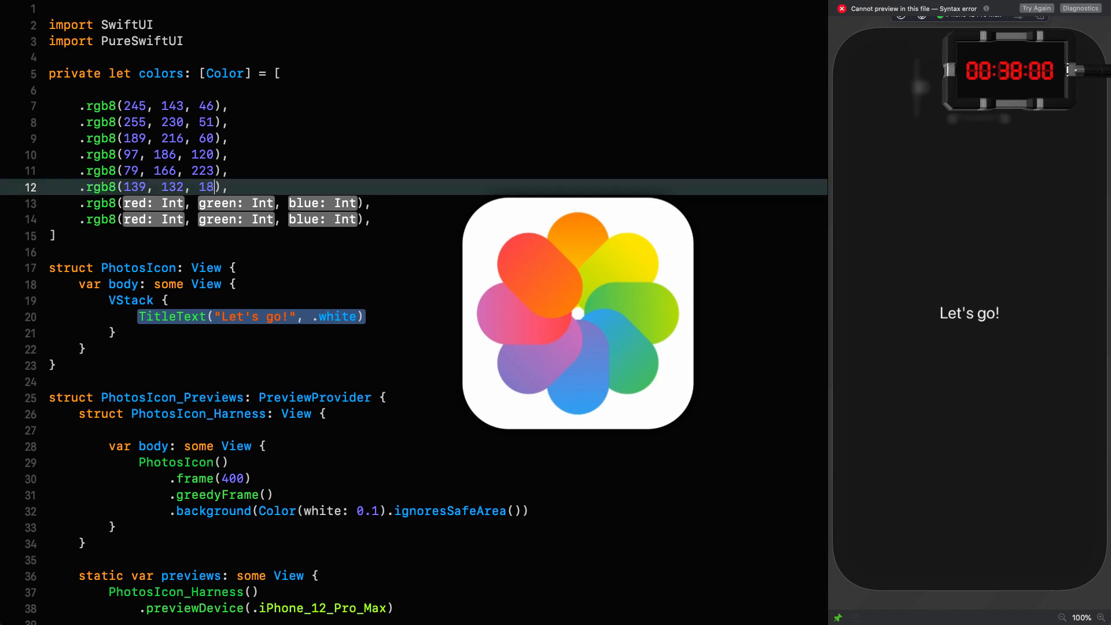
type("87, 198, 1")
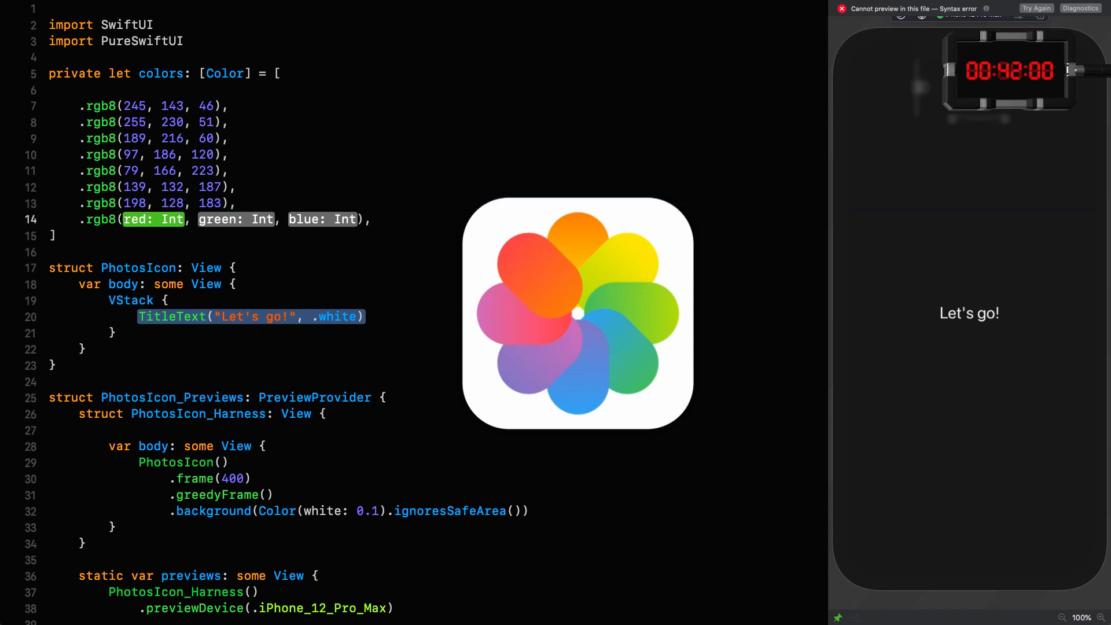
type("240, 93, 93),")
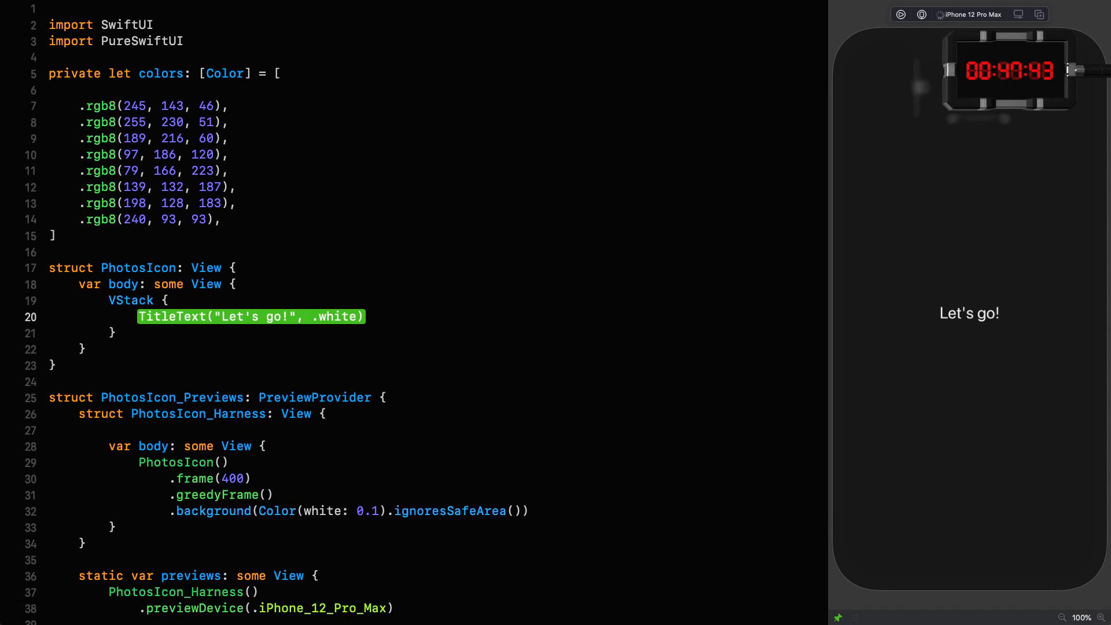
- Replace the VStack with a GeometryReader defining petalHeight (0.41), petalWidth (0.27), petalOffset = petalHeight * -0.565
left_click(968, 314)
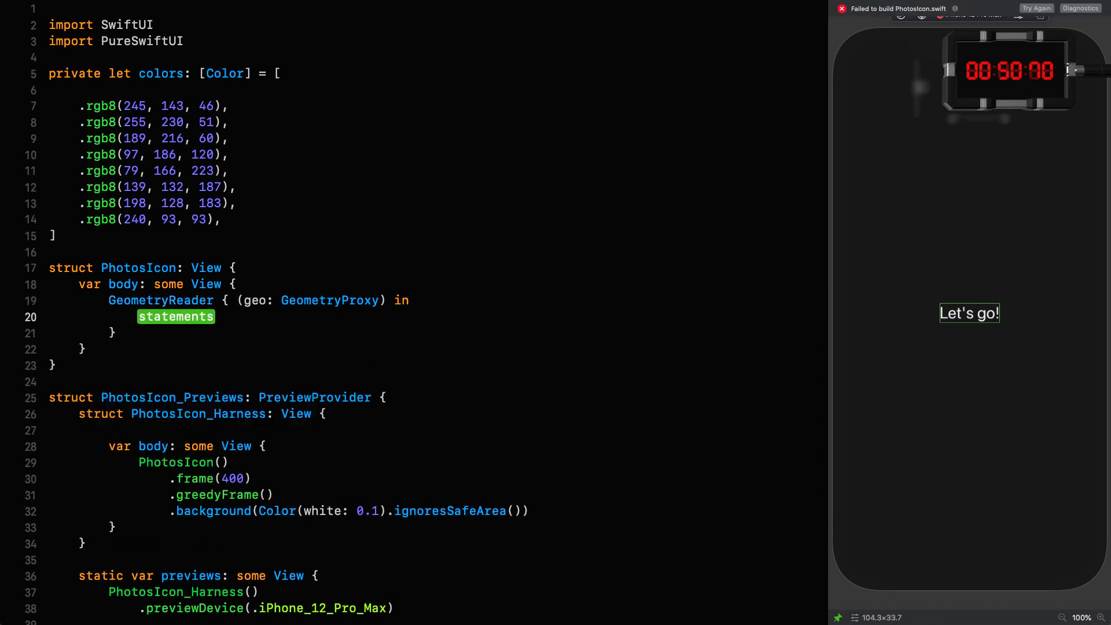
type("let petal")
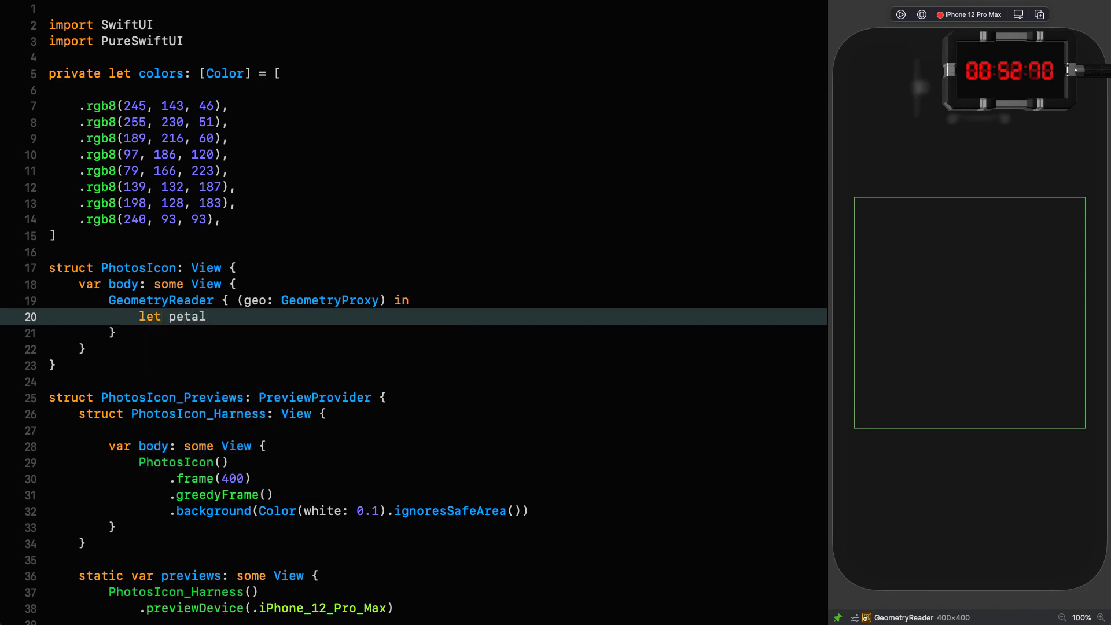
type("Height = geo.widthScaled(scale: CGFloat")
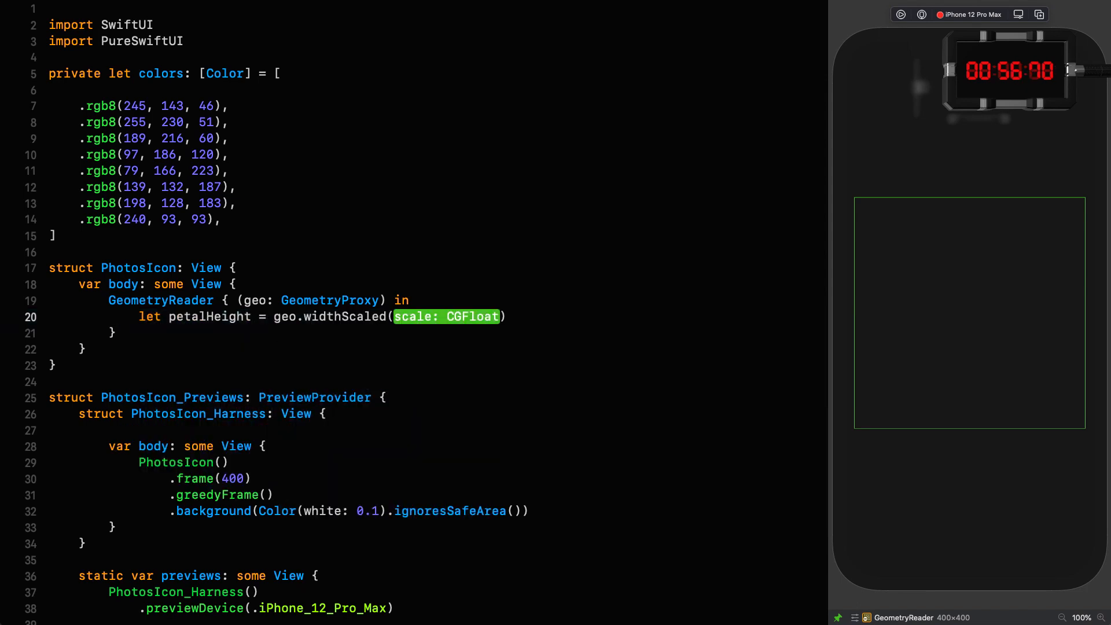
type("0.41")
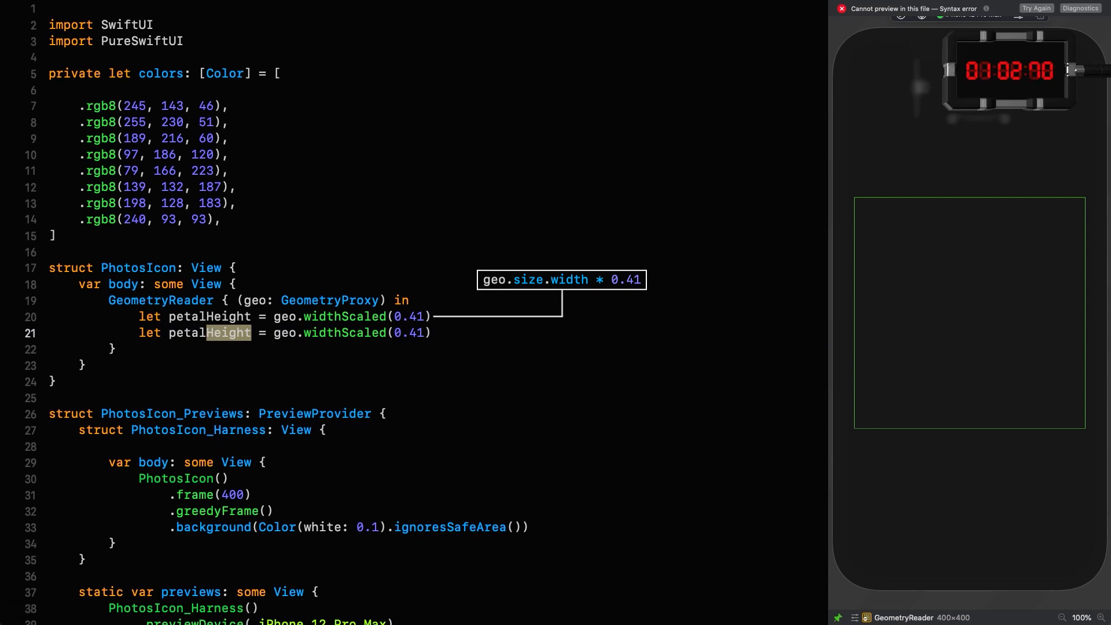
type("Width")
type("let petalOffset = pet")
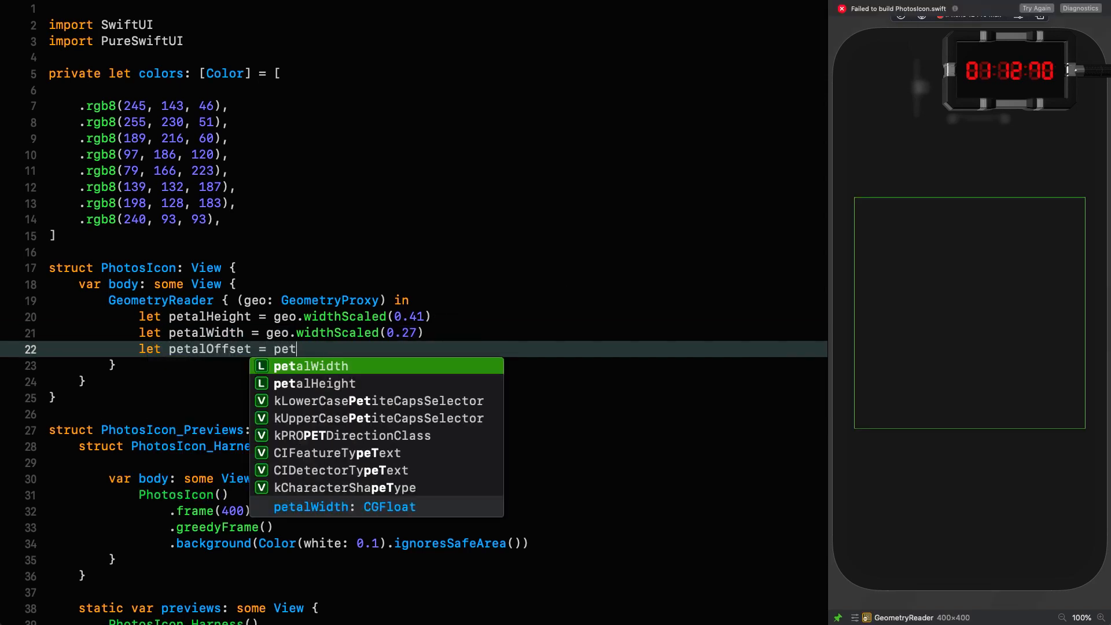
key("Tab")
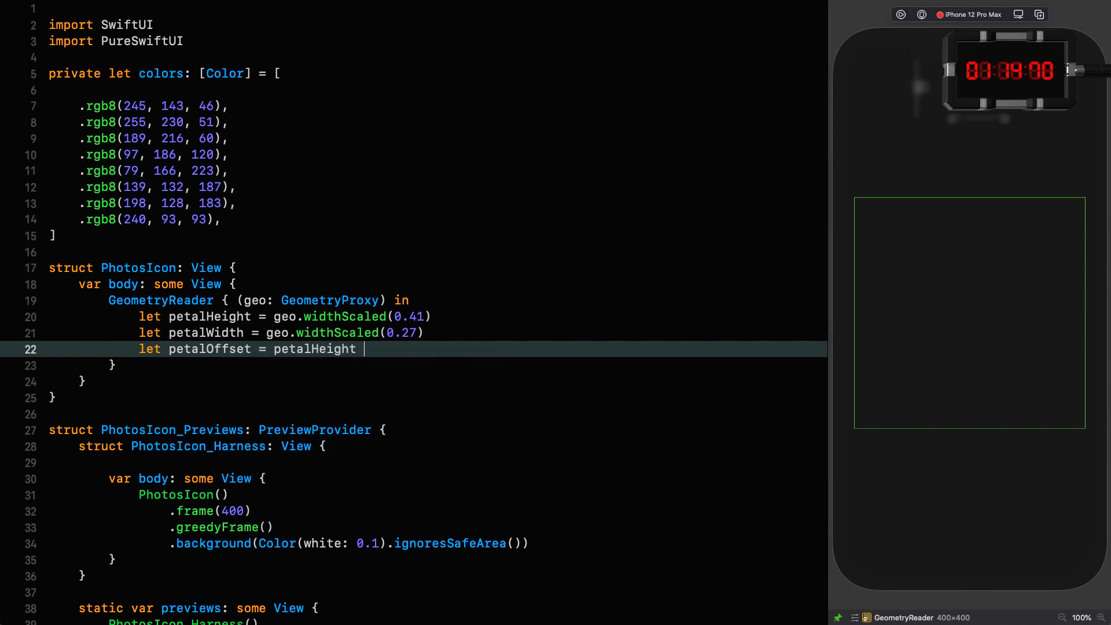
type("* -0.")
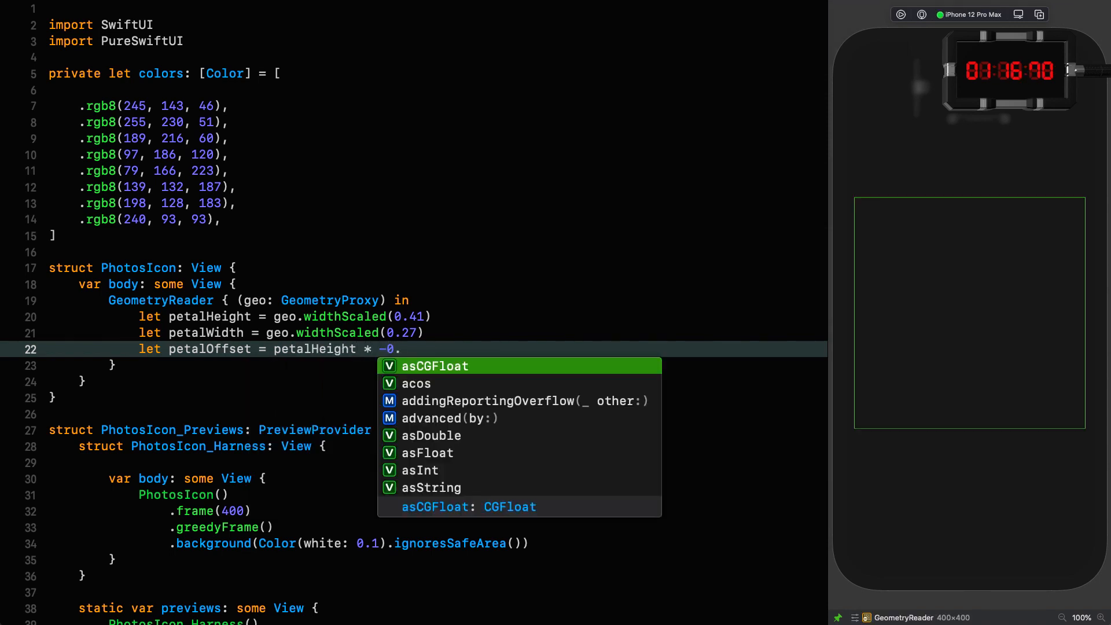
type("565")
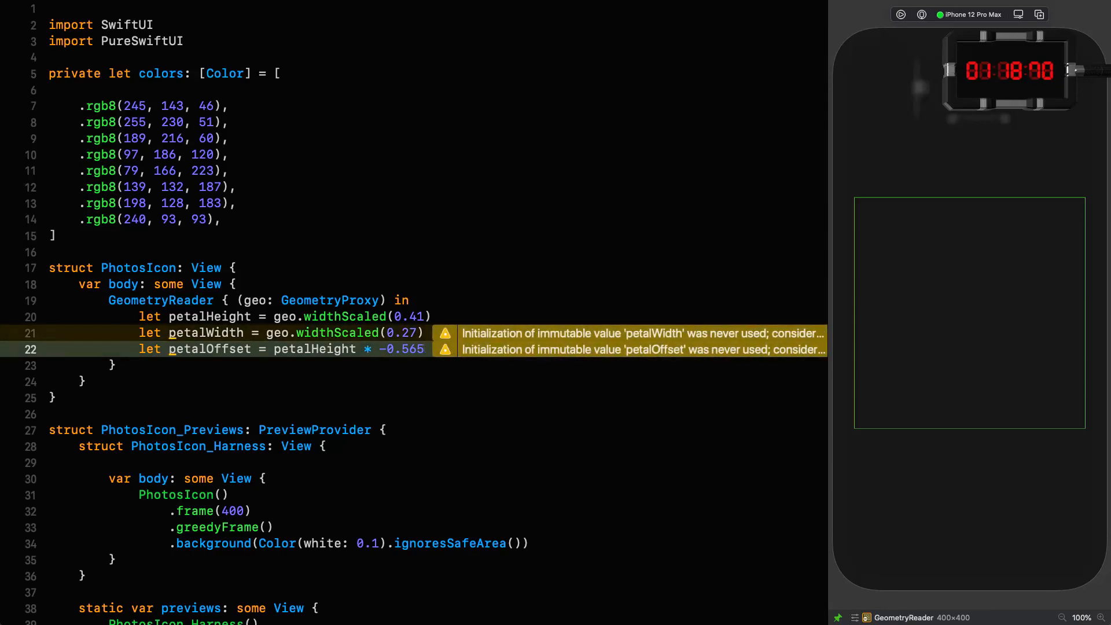
type("ZStack {")
type("Rounded")
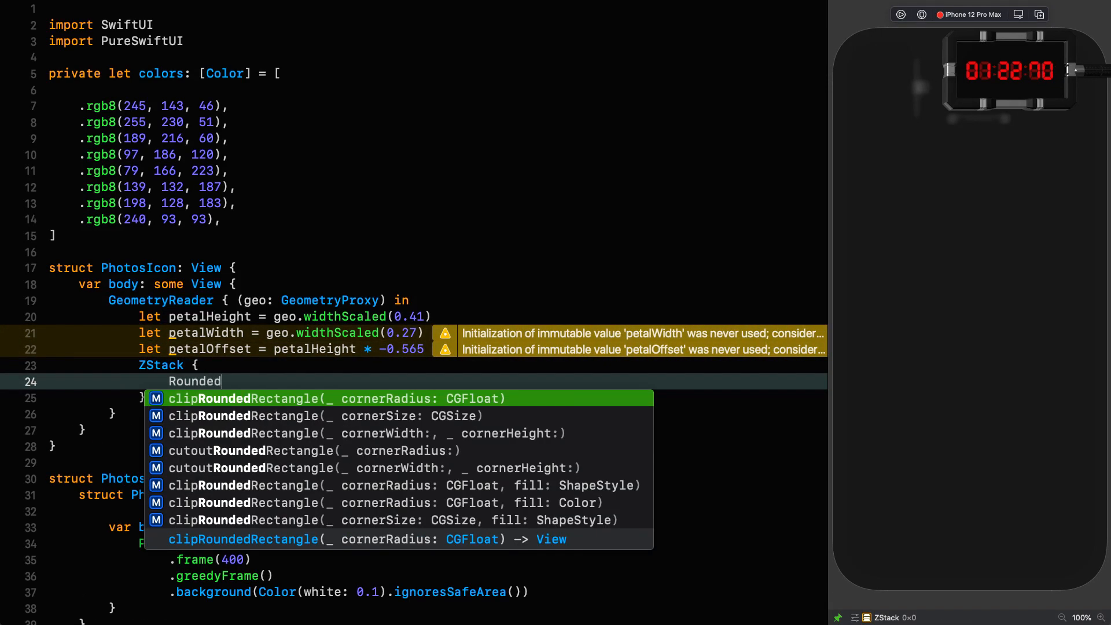
- Add a rounded rectangle scaled by 0.2 of the view width as the white tile
type("Rectangle")
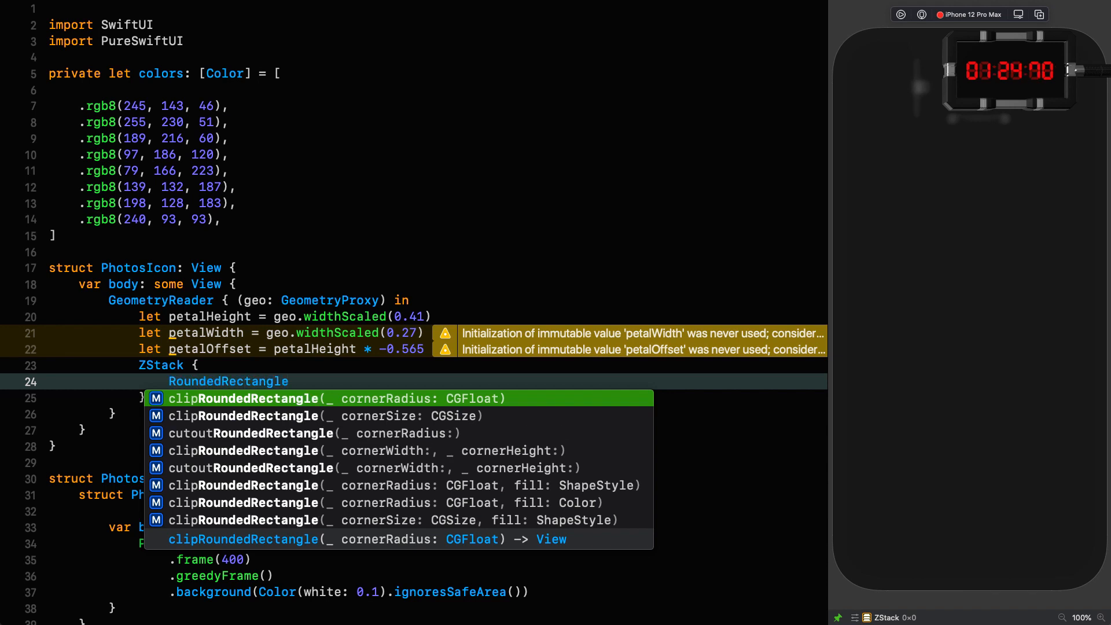
type("(geo.widthScaled(scale: CGFloat")
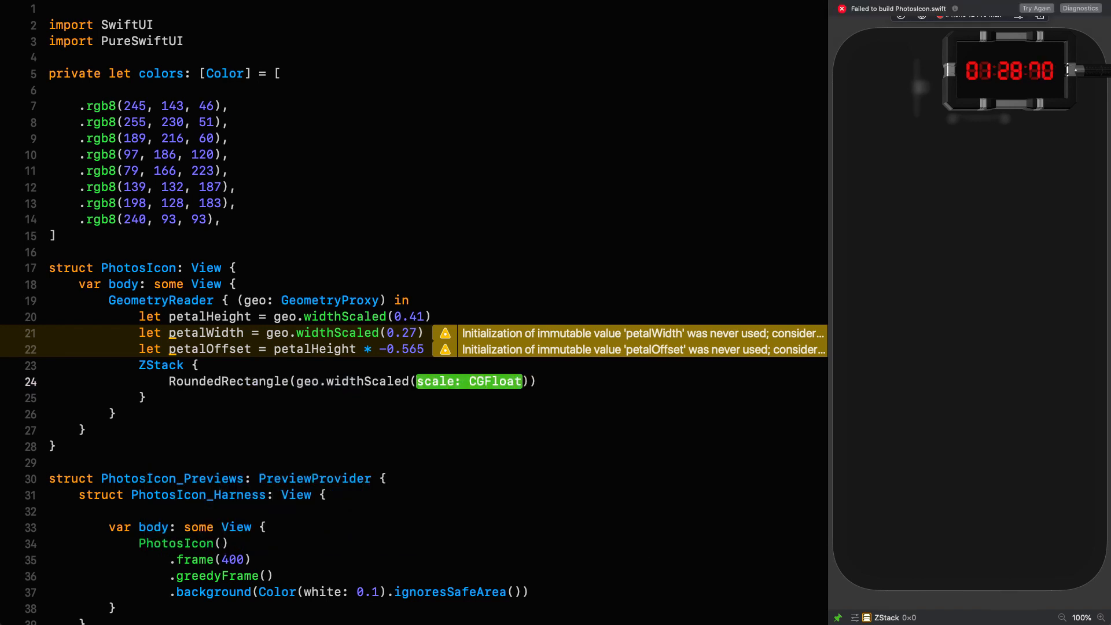
type("0.2")
type(".fillColor(.white")
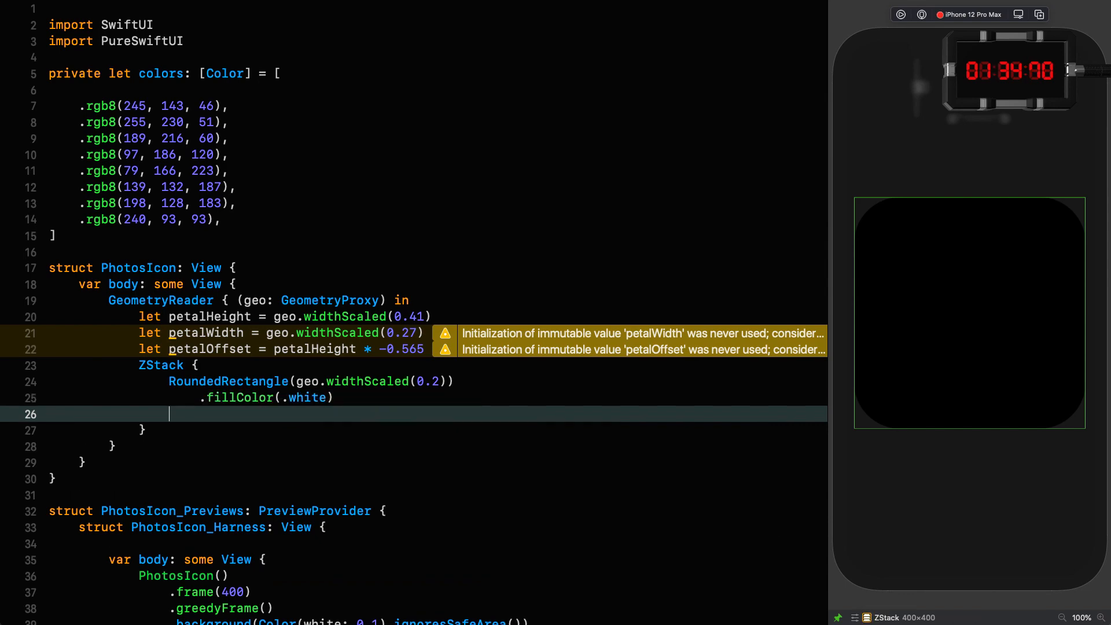
- Add a ForEach of capsules filled with LinearGradients from each colour to the next
type("ForEach(")
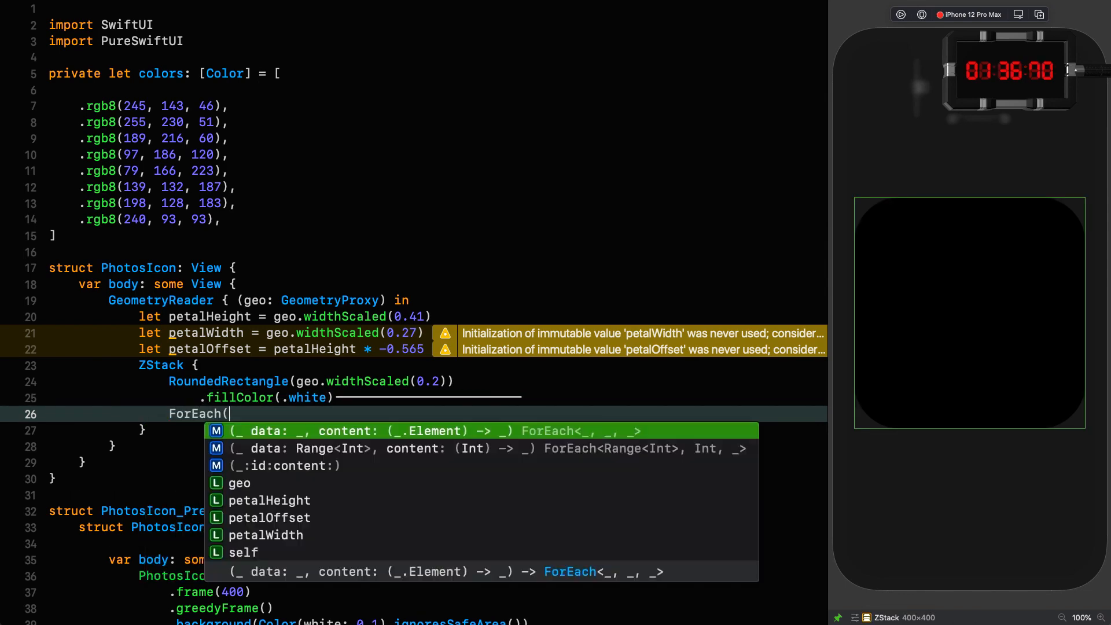
type("0..<colors.count) { index in")
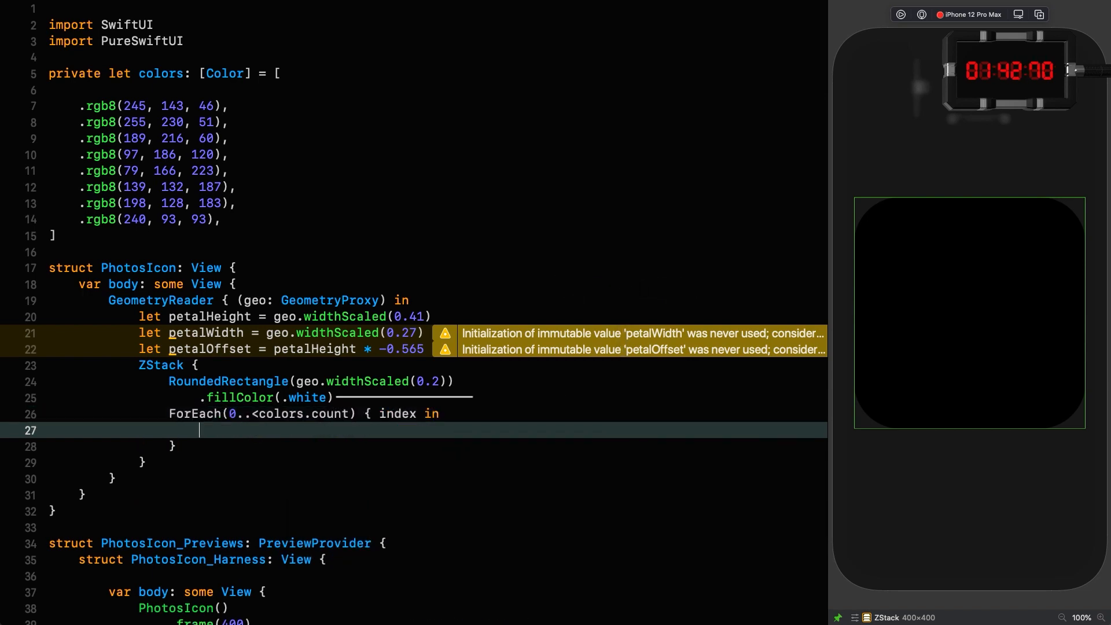
type("Capsule()")
type(".fill(")
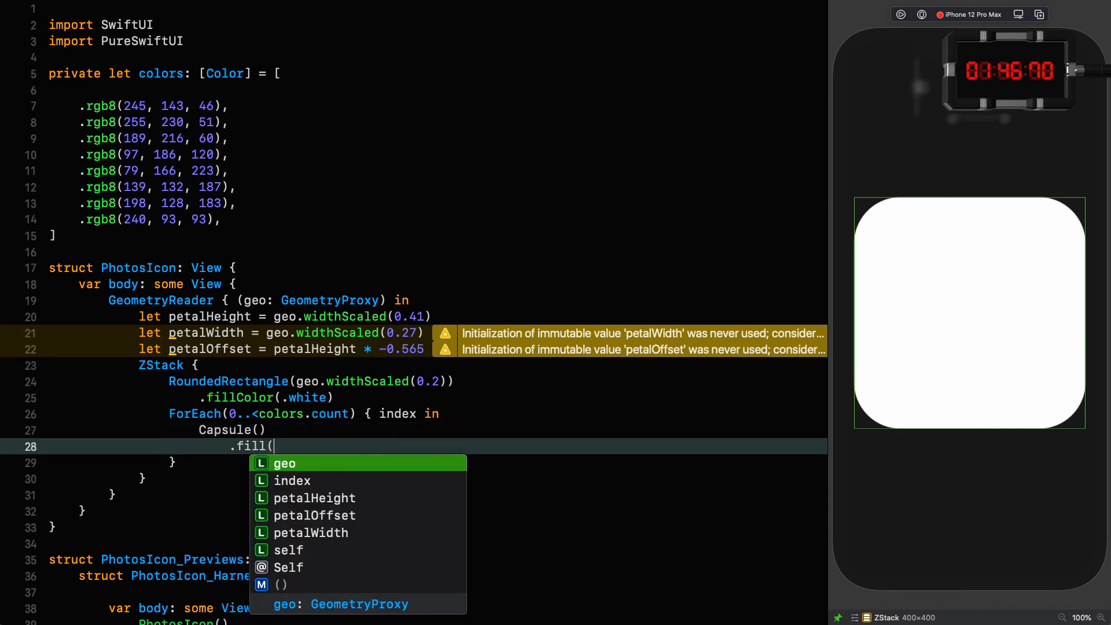
type("LinearGradient([colors[")
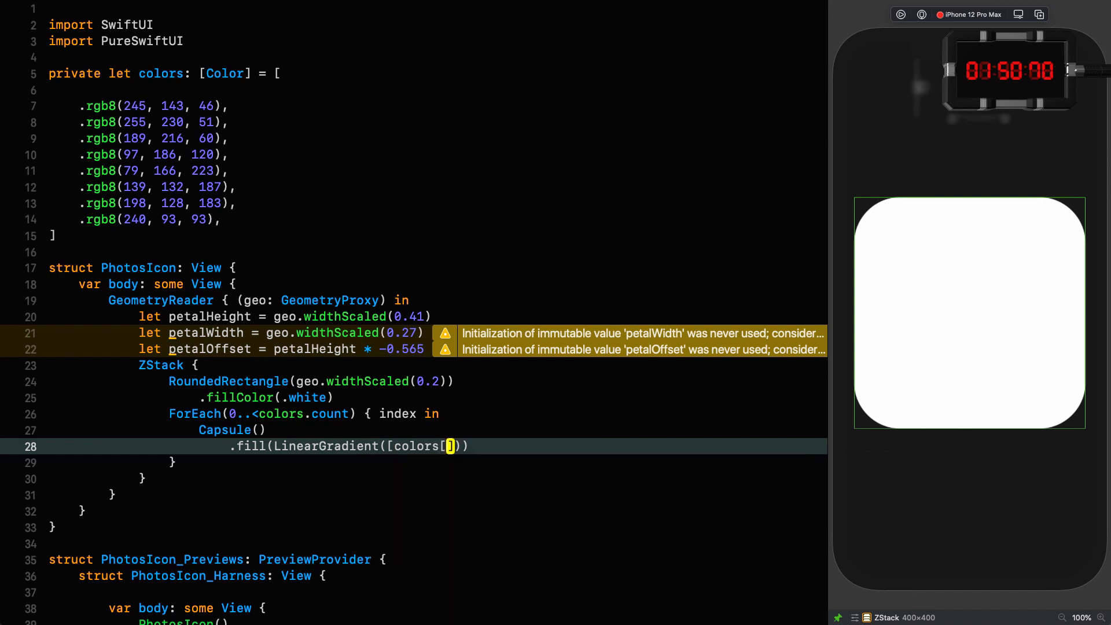
type("index],")
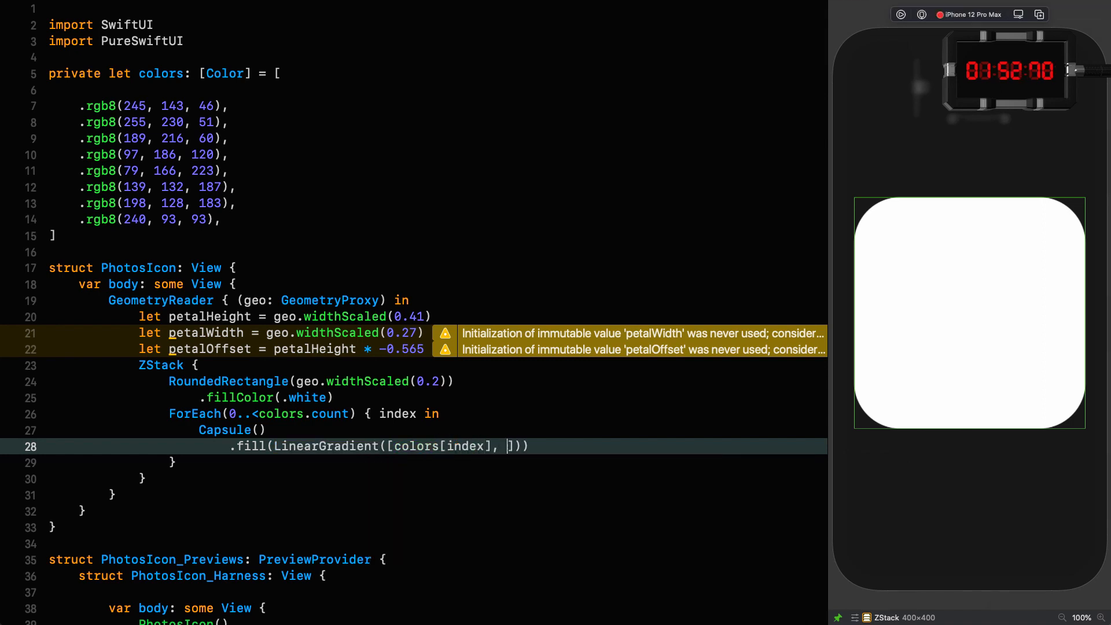
type("colors[(index + 1)]")
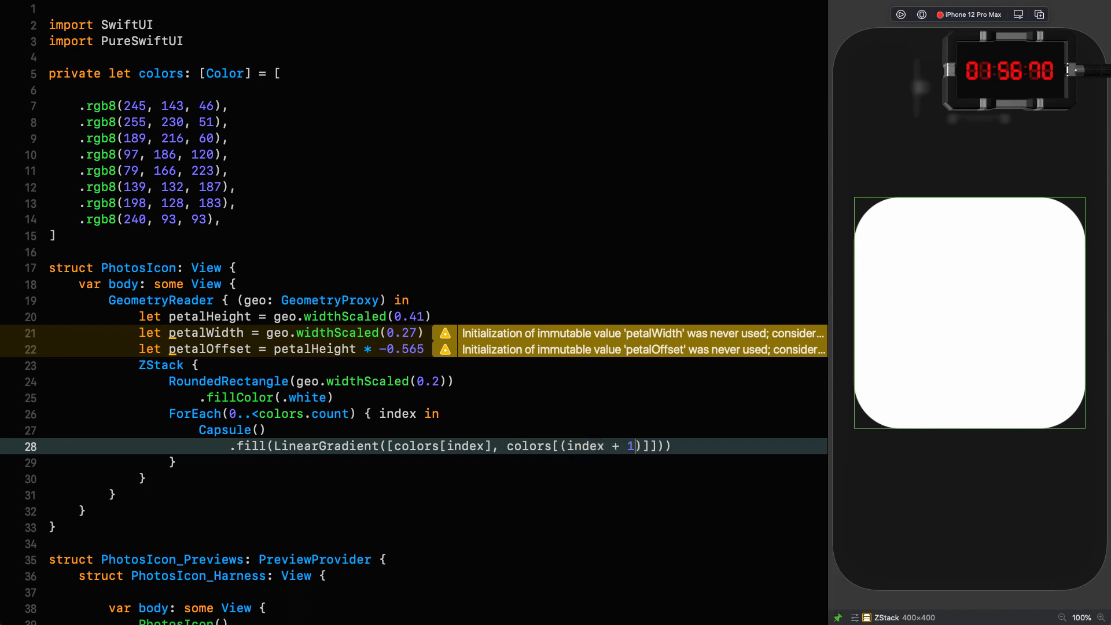
type("% colors.")
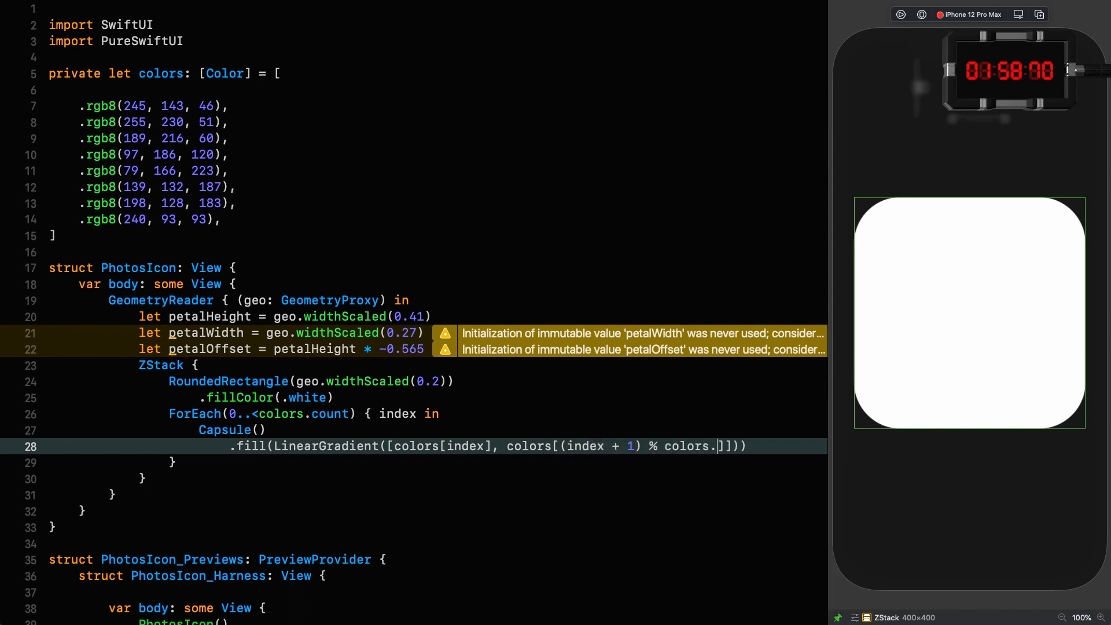
type("count]], t")
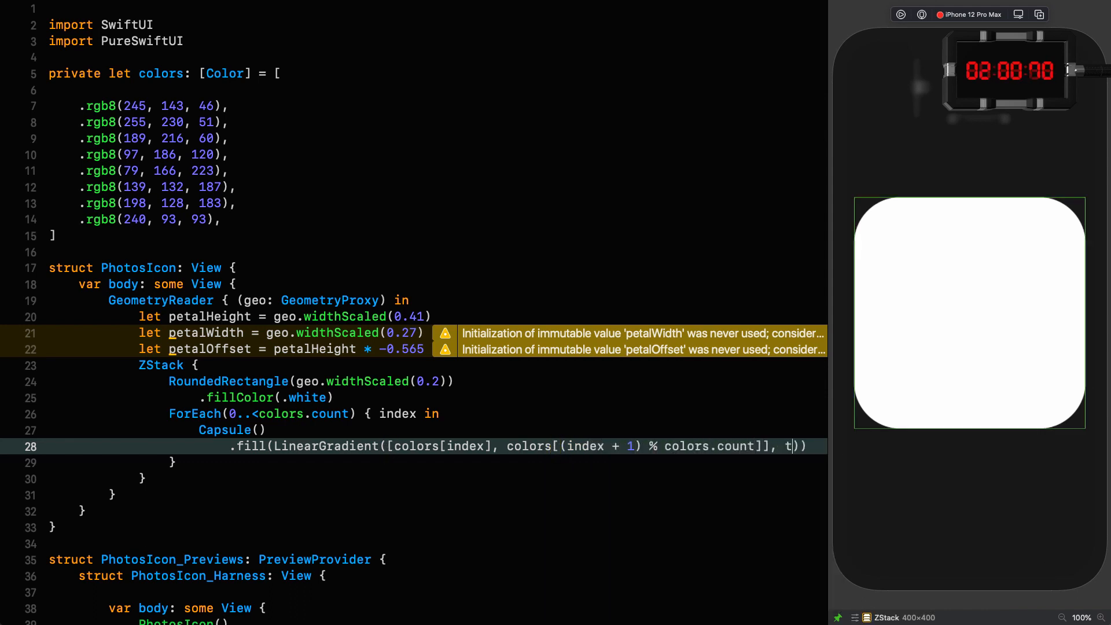
type("o: .bo")
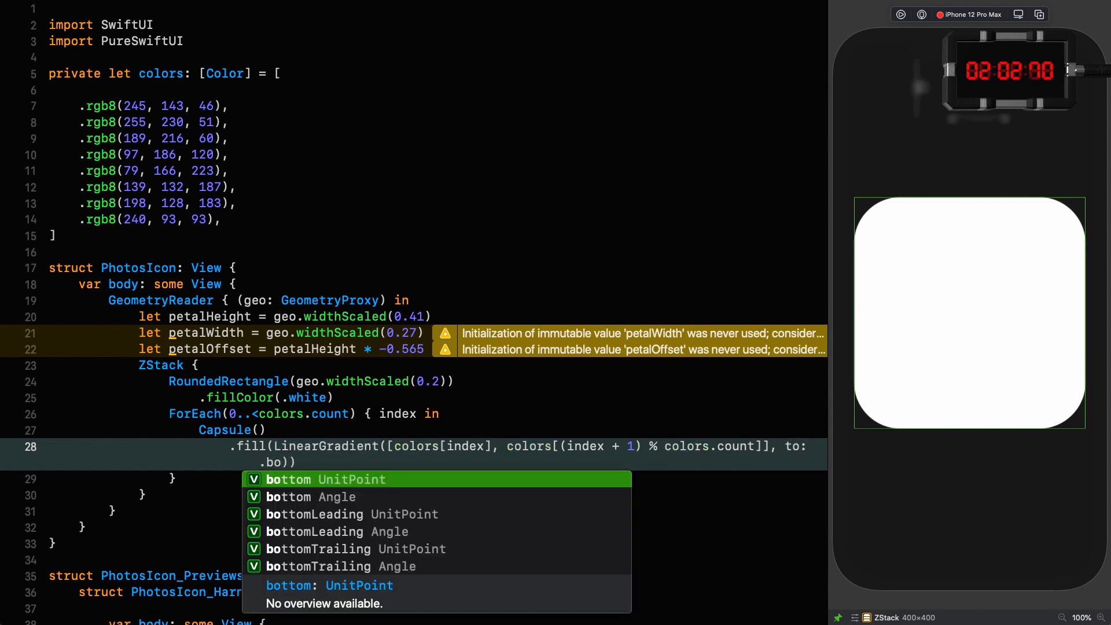
left_click(288, 479)
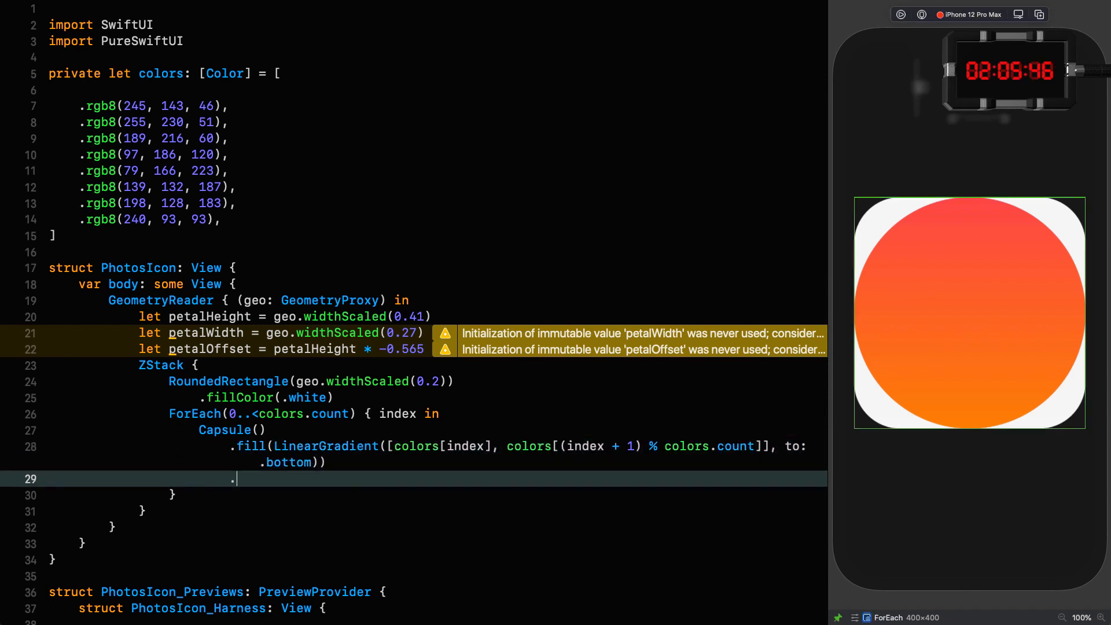
- Frame capsules to petalWidth×petalHeight, offset by petalOffset, rotate 45° per index, blend with darken
type(".frame(petalWidth,")
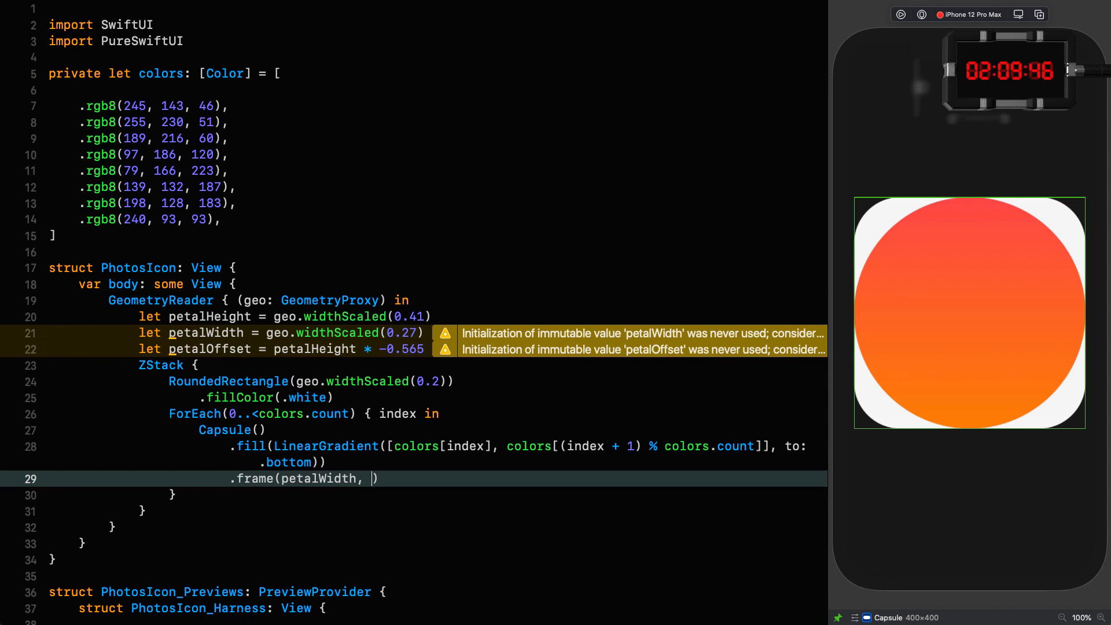
type("petalHeight)")
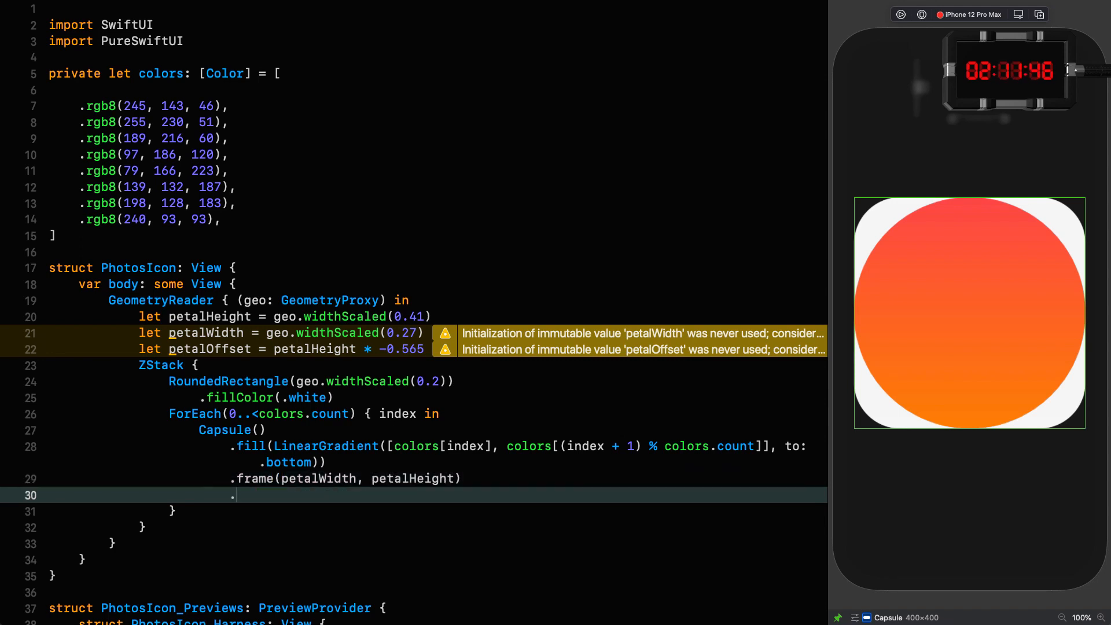
type(".yOffset(petalOffset")
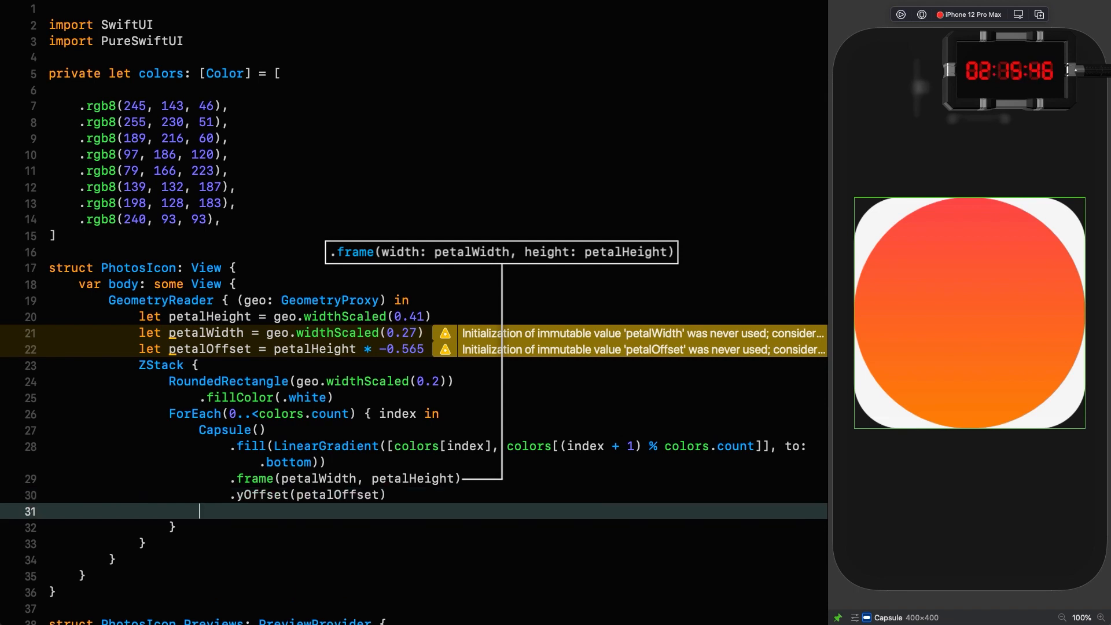
type(".rotate(")
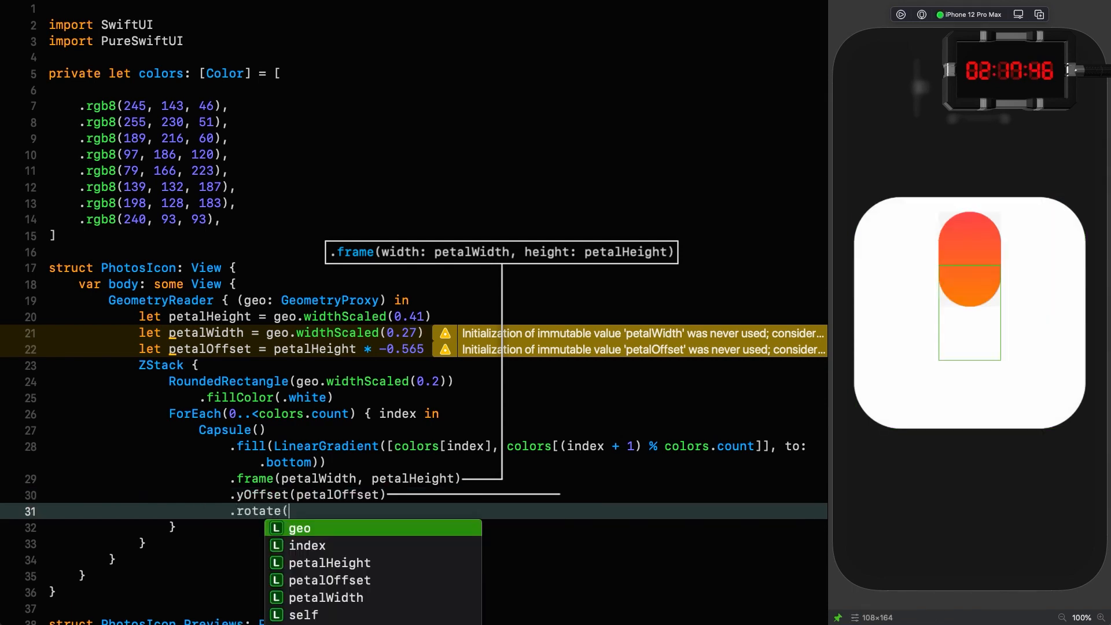
type("45.degrees")
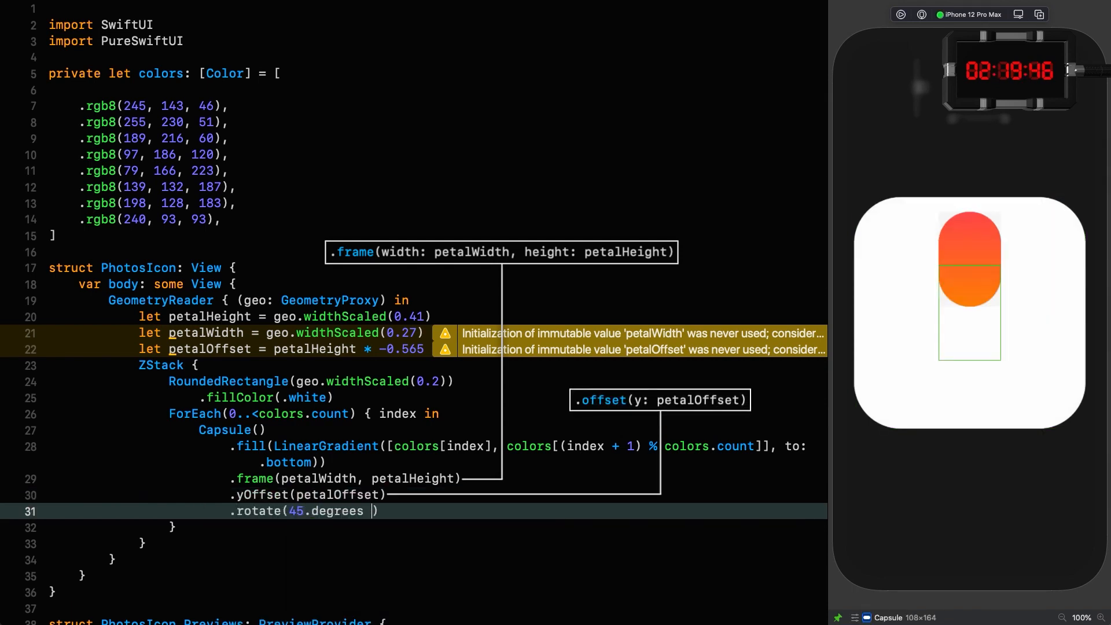
type("* index")
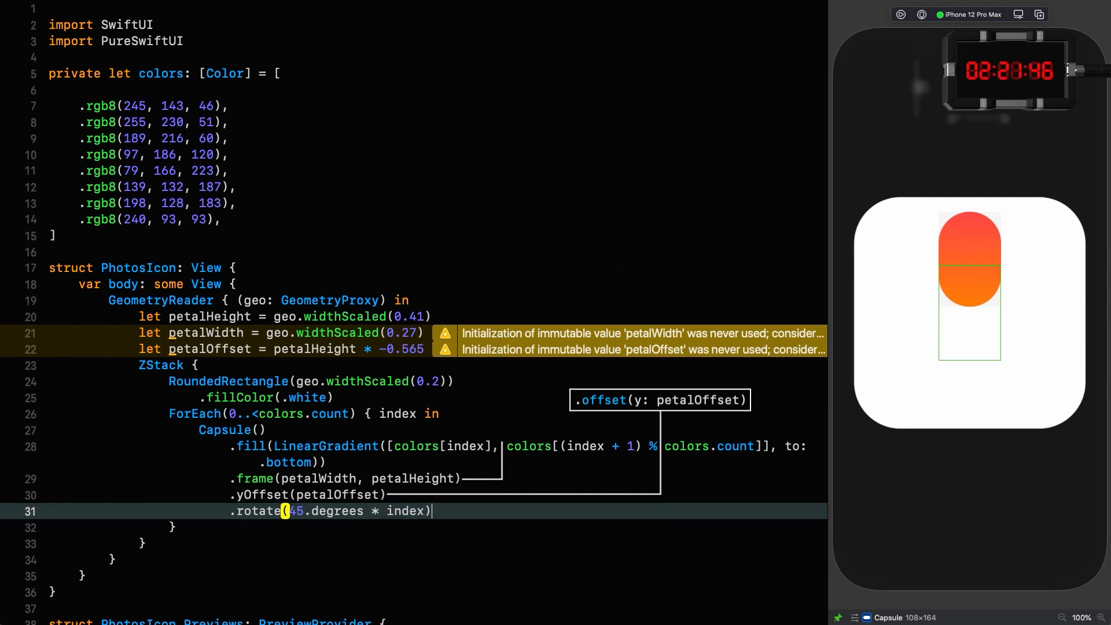
type(".blendMode(.darken)")
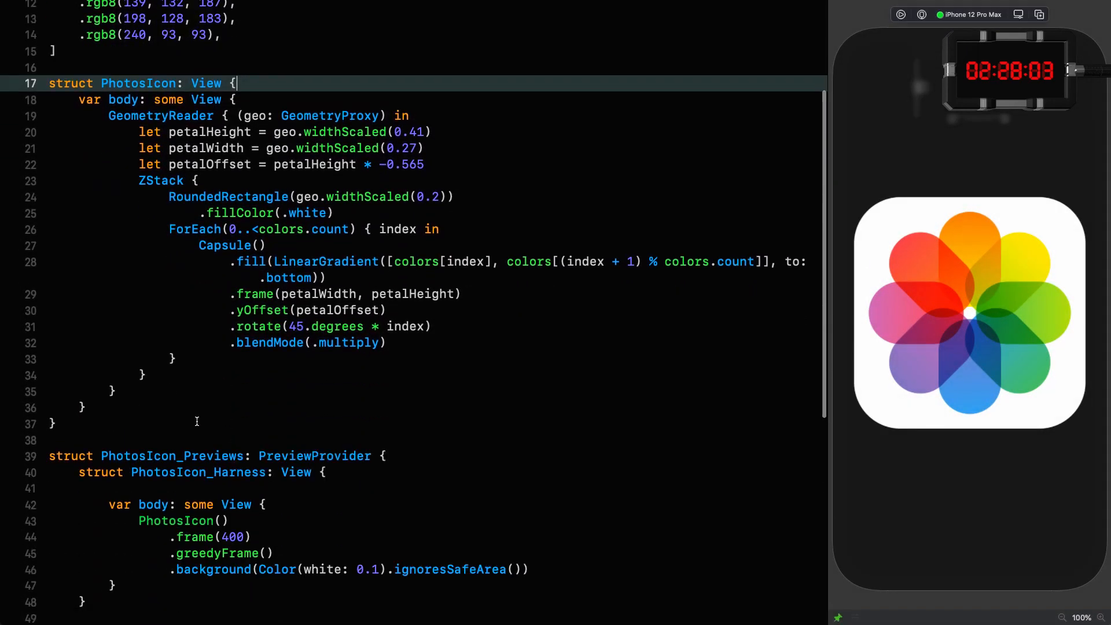
- Declare the Insert Shape with offset and radius CGFloat properties and comment out the petal ForEach
type("te struct Inser: Shape {")
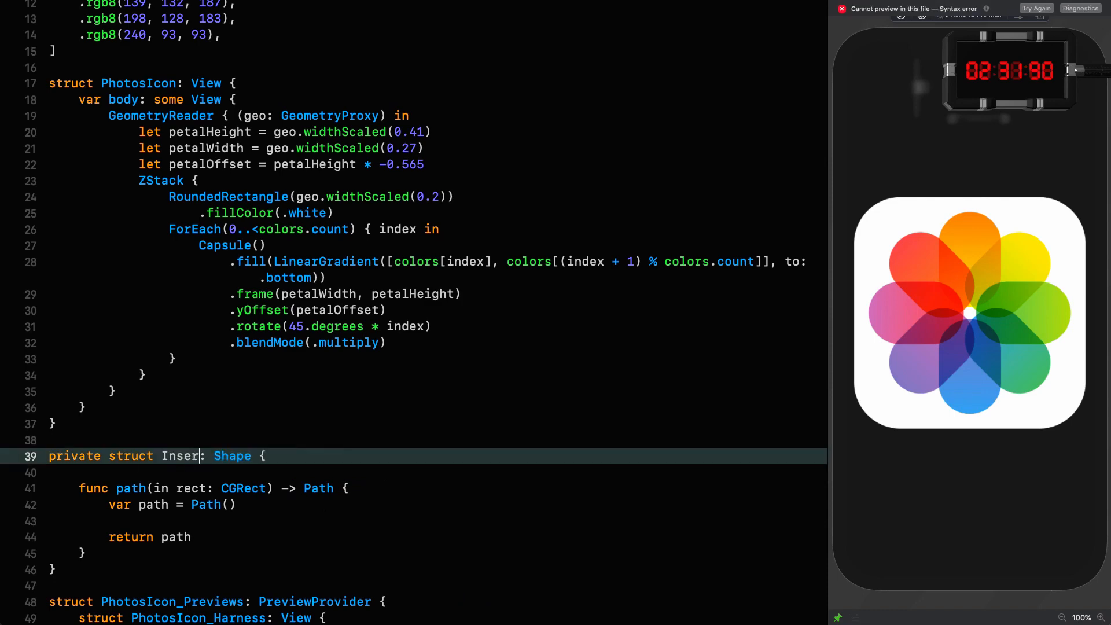
type("t")
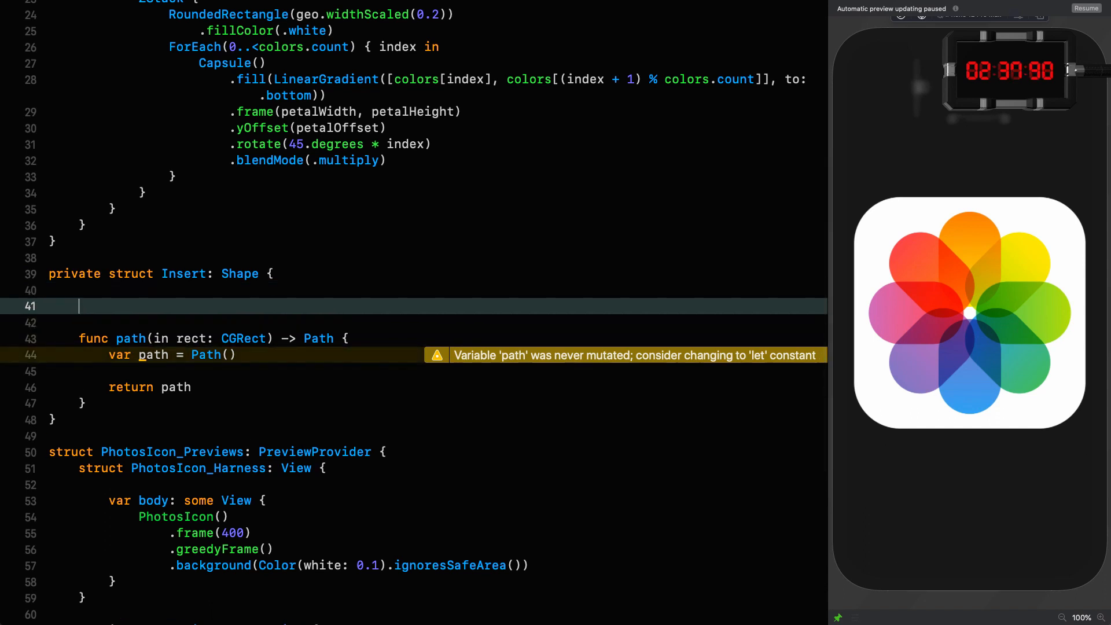
type("let offset:")
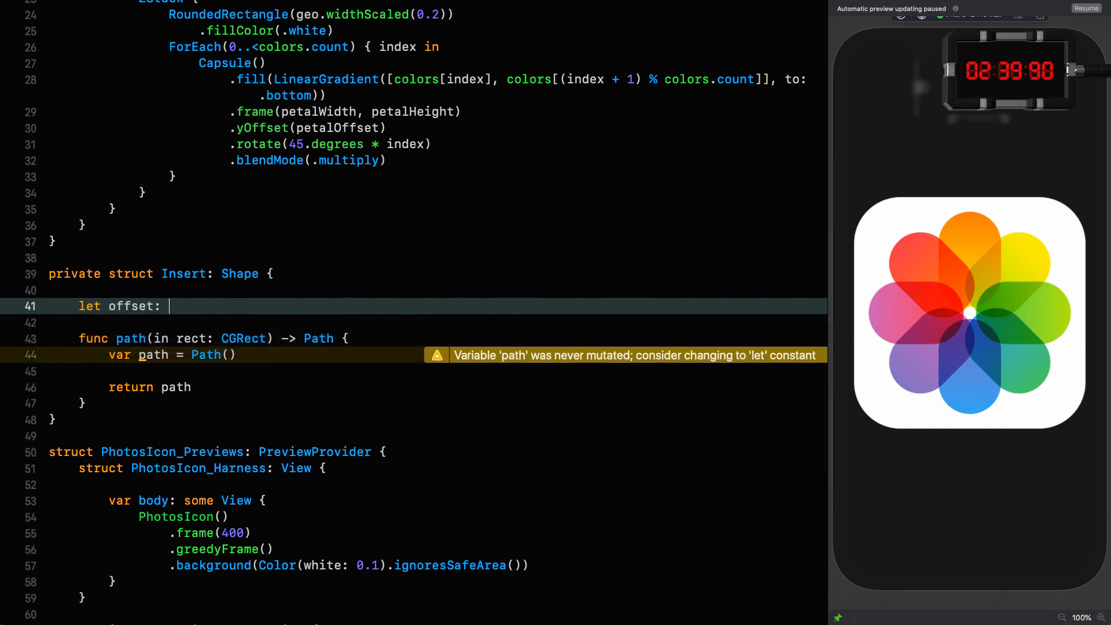
type("CGFloat")
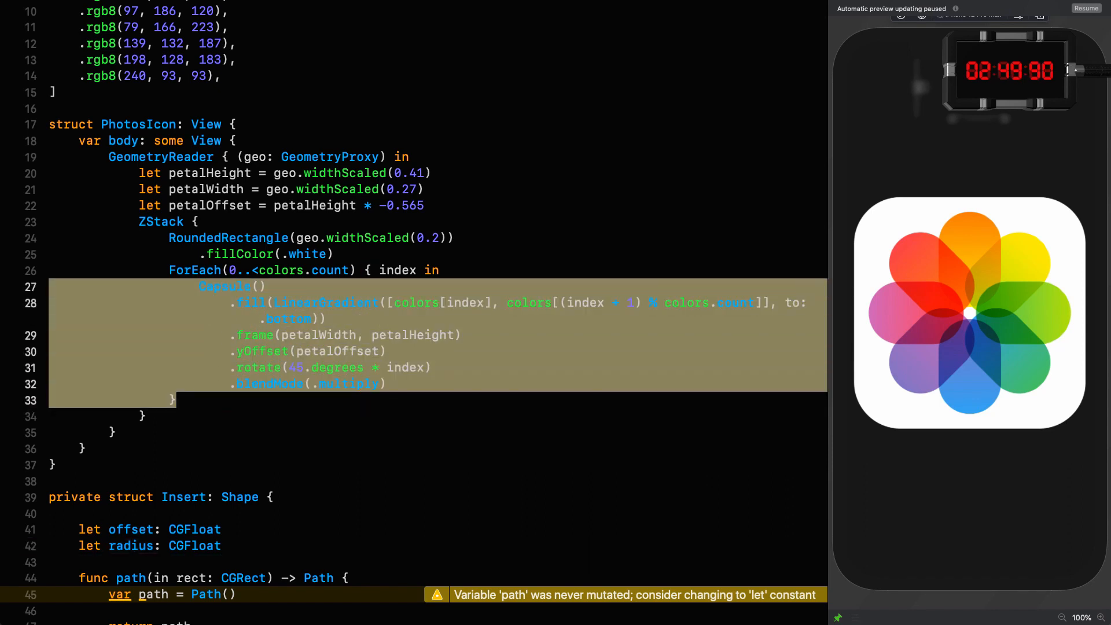
key("cmd+/")
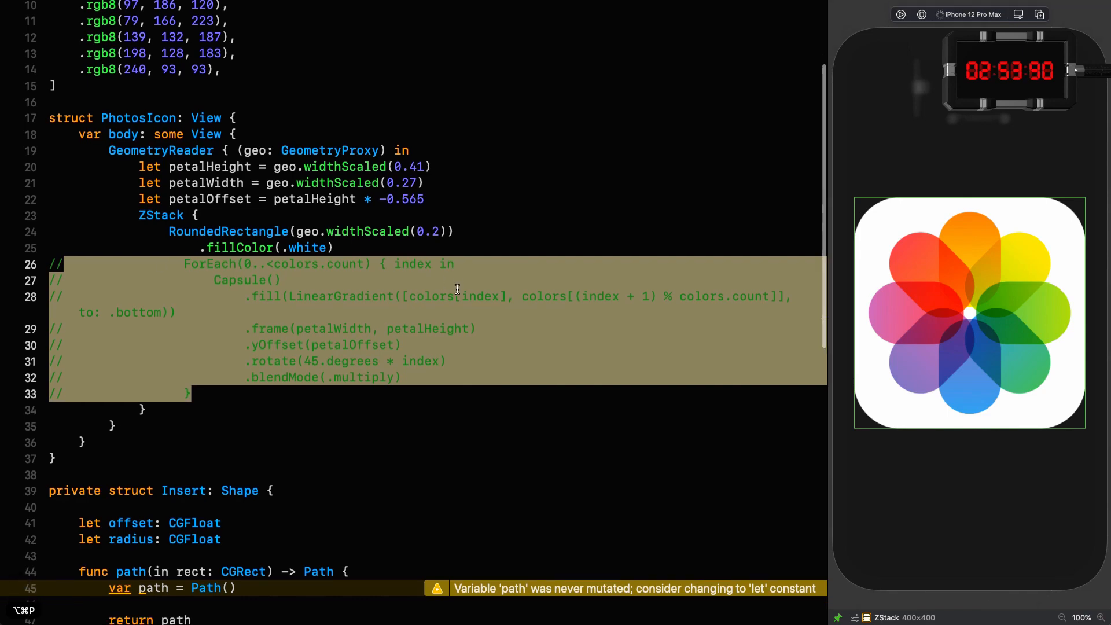
scroll("down", 3)
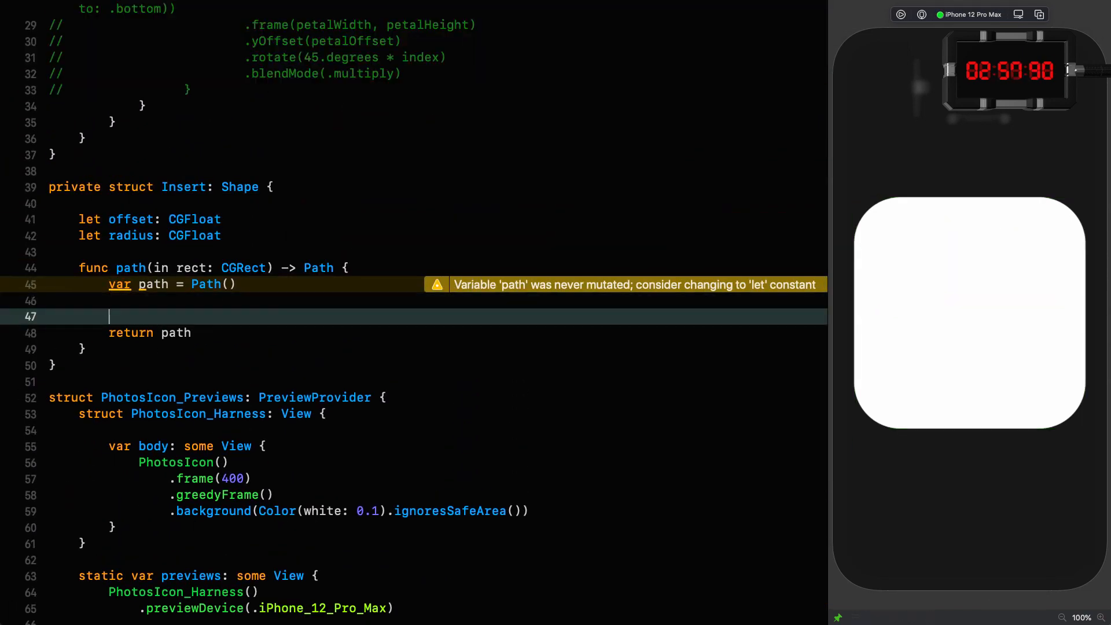
- Build Insert's path from the rect plus circles at rect.center shifted by the offset
type("path")
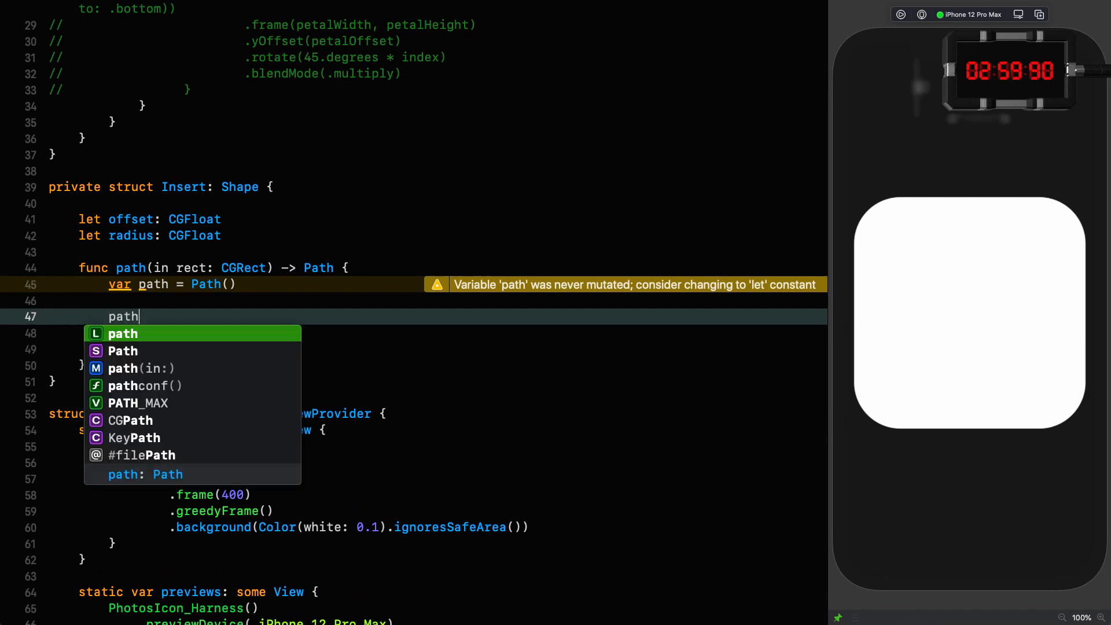
type(".rect(rect")
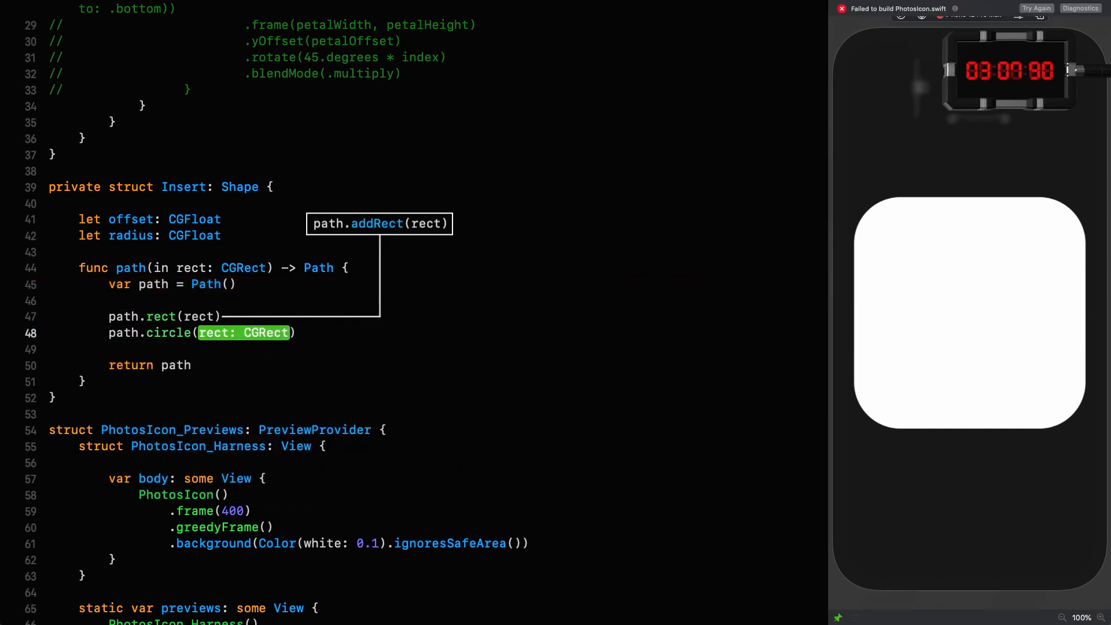
type("rect.center.")
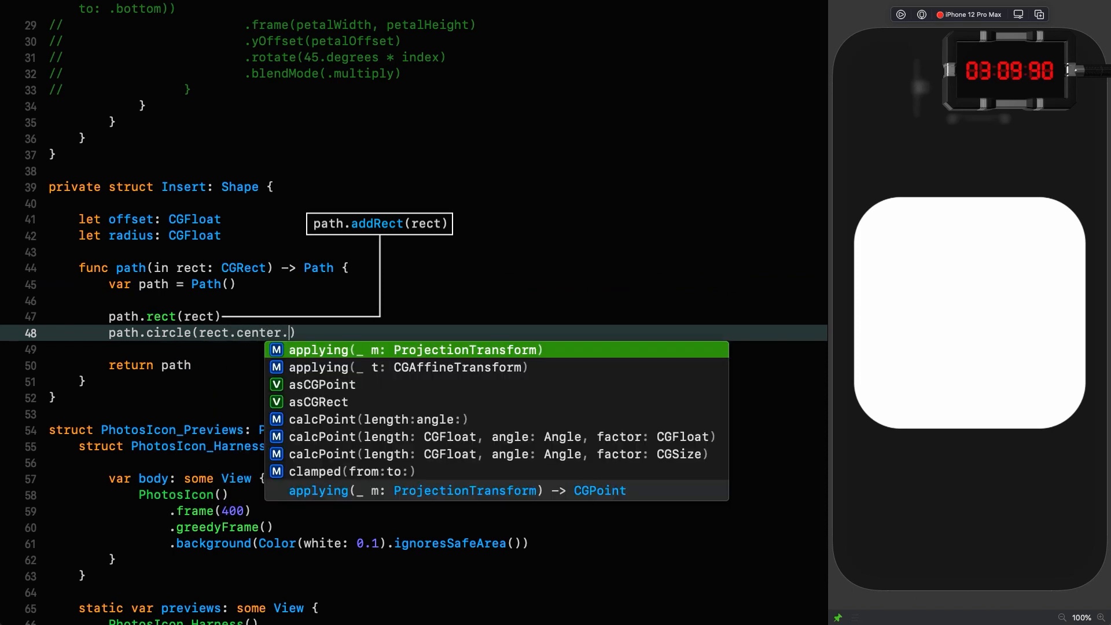
type("yOffset(offset")
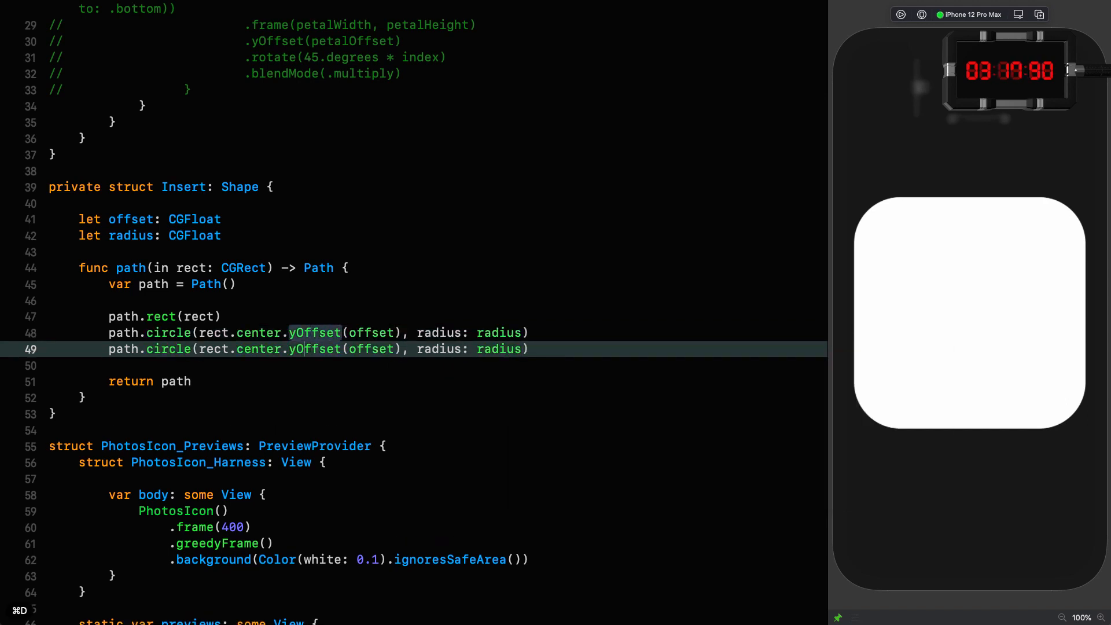
scroll("down", 3)
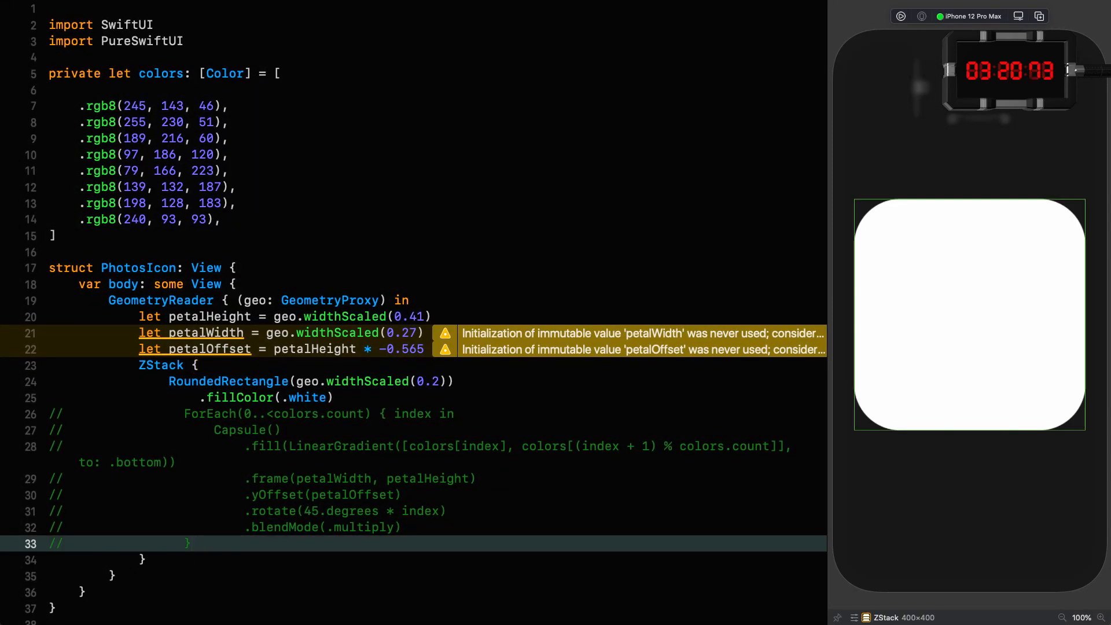
- Add insertRadius = petalWidth * 0.5 and insertOffset = petalOffset + petalHeight * 0.5 - insertRadius
type("let insert")
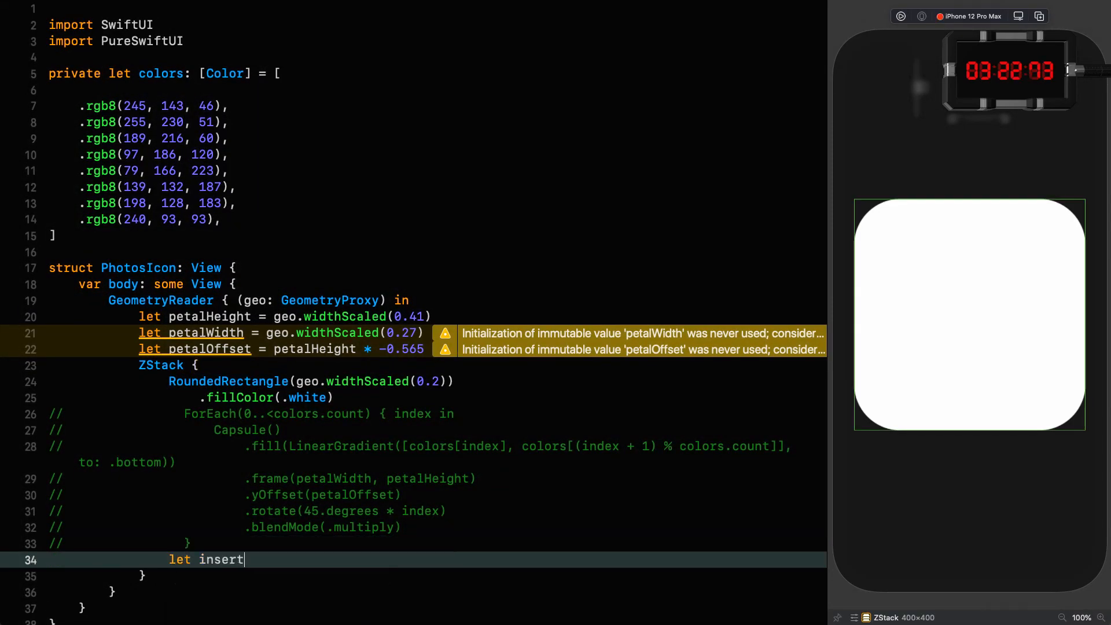
type("Radius =")
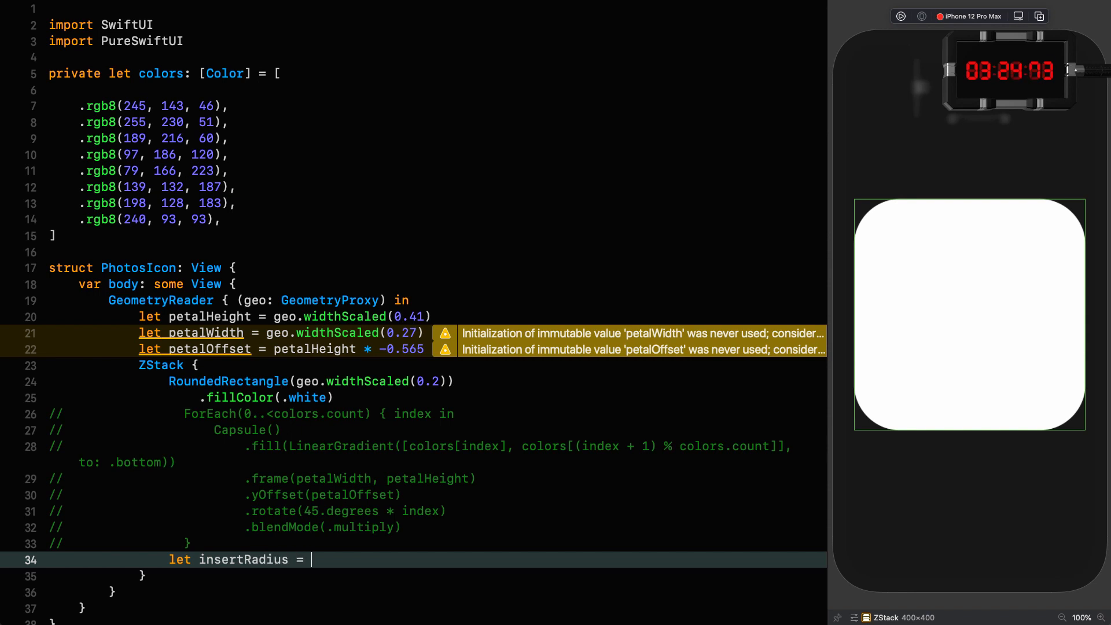
type("petalWidth")
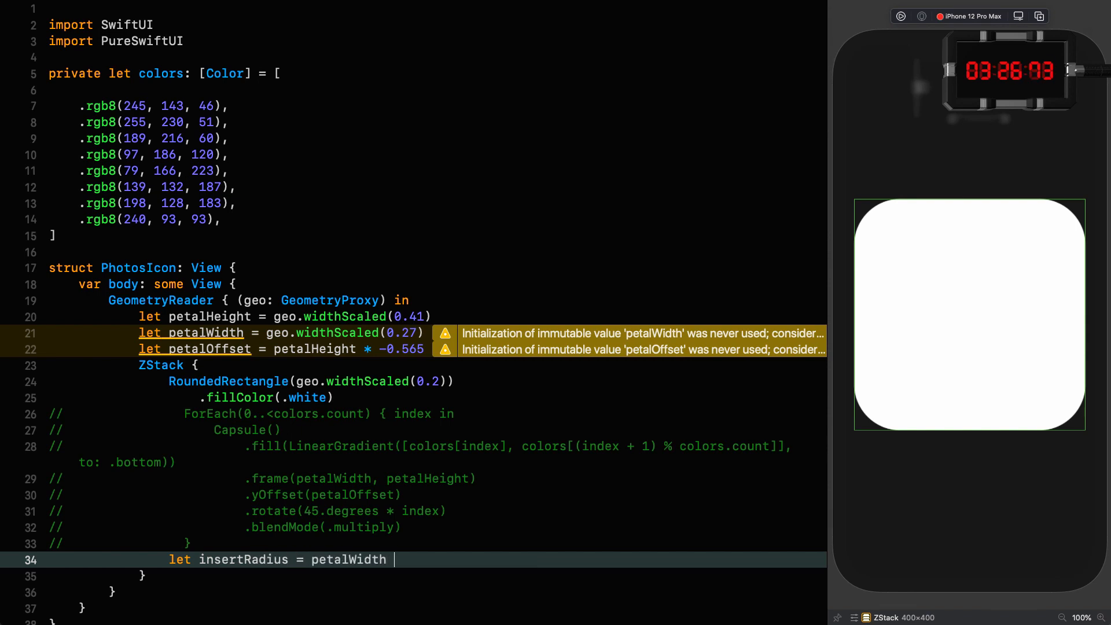
type("* 0.5")
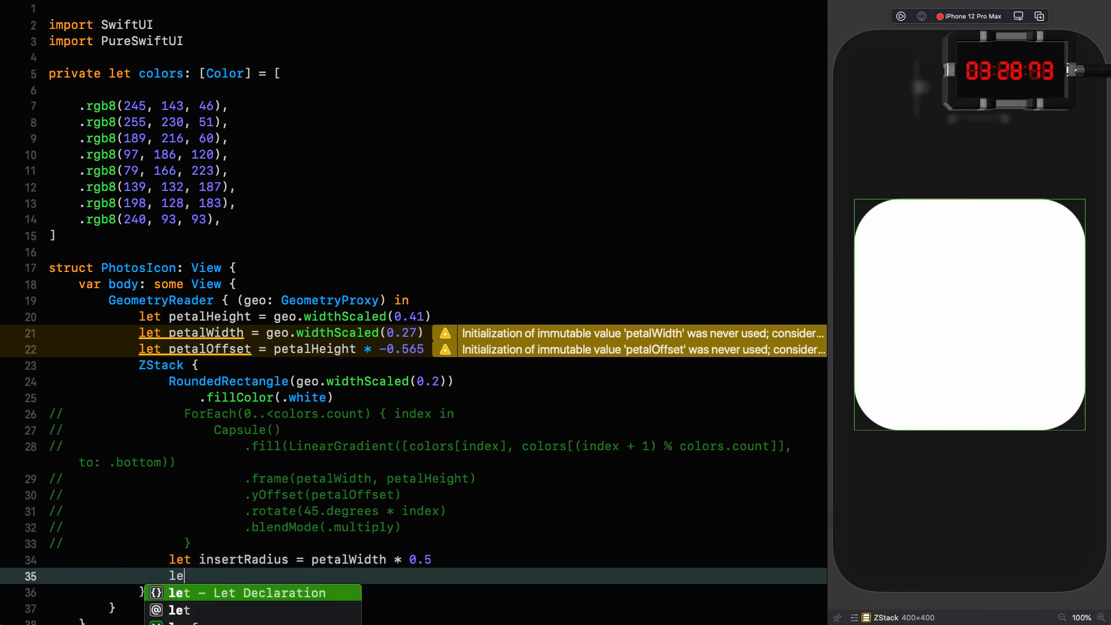
type("insertOffset = petalOffset +")
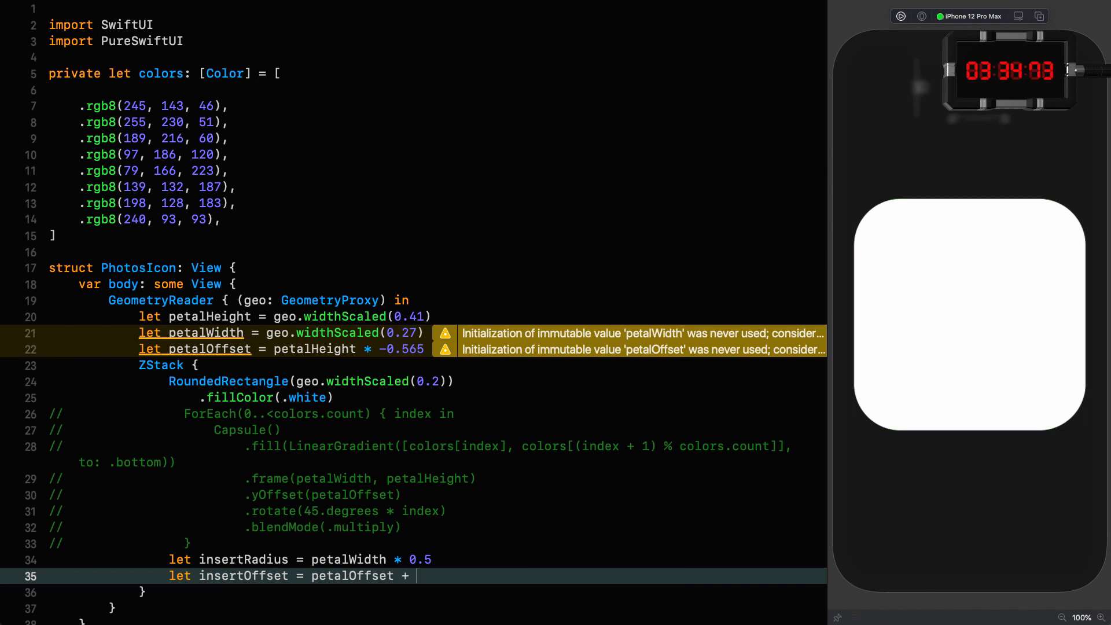
type("(petalHeight )")
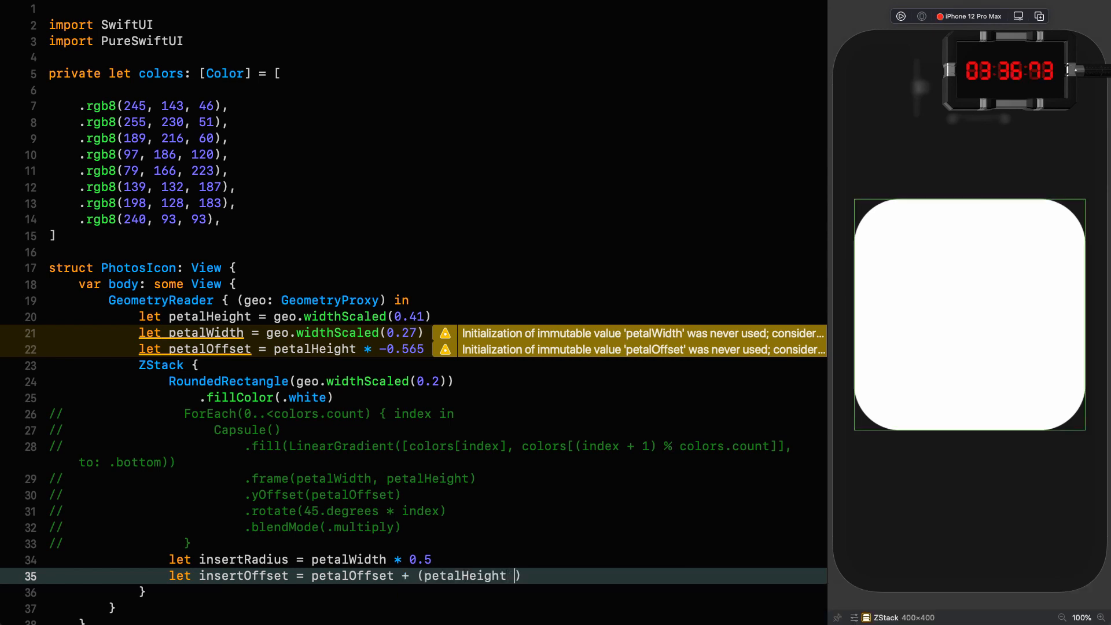
type("* 0.5) -")
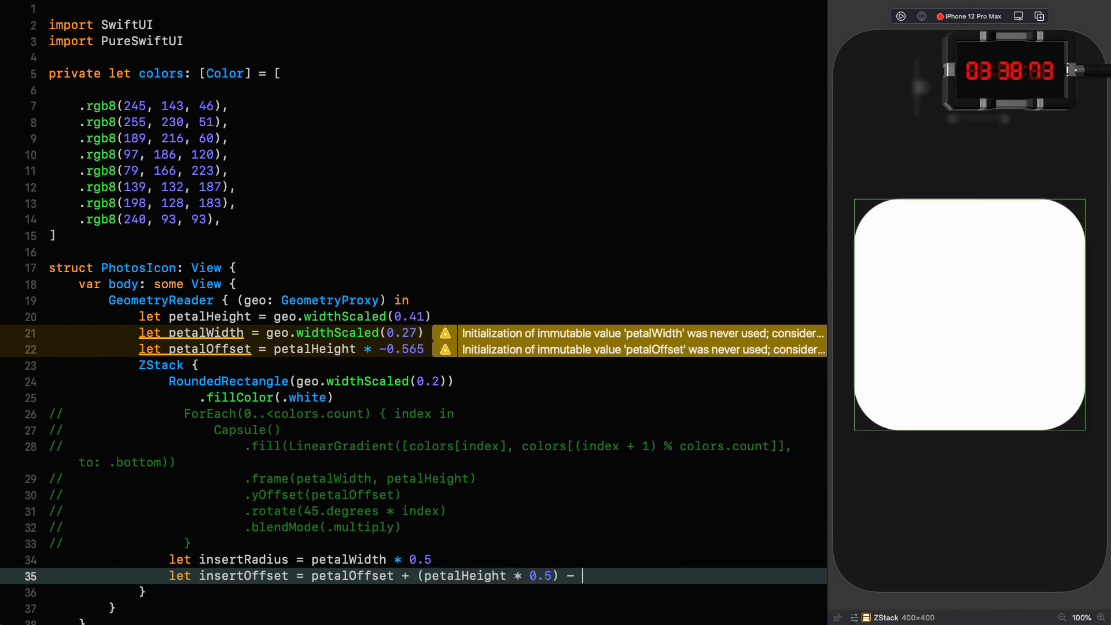
type("insertRadius")
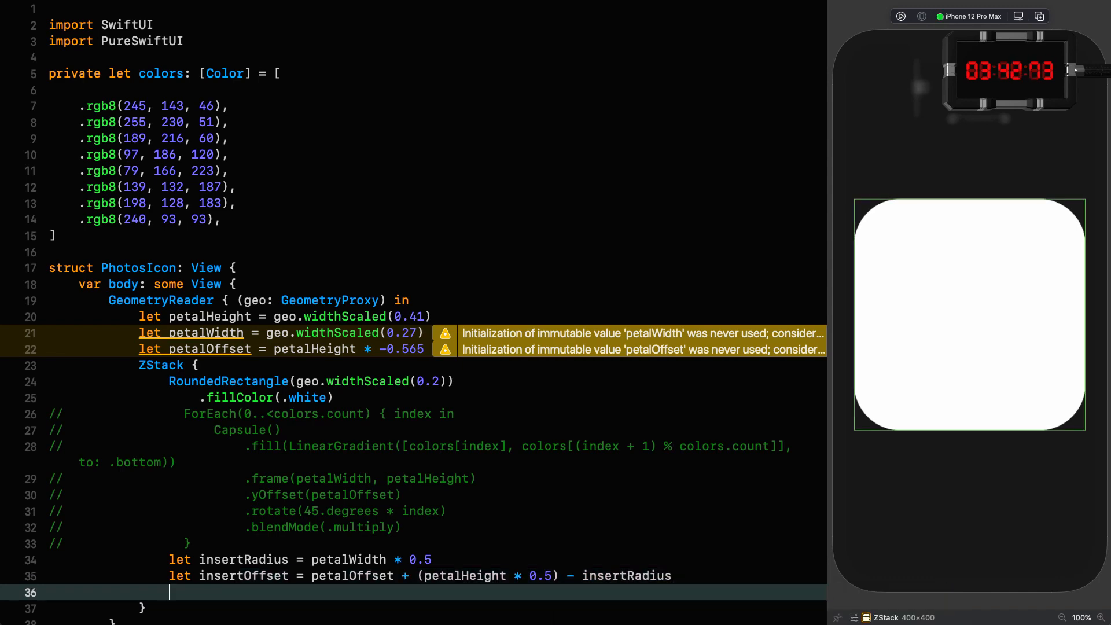
scroll("down", 3)
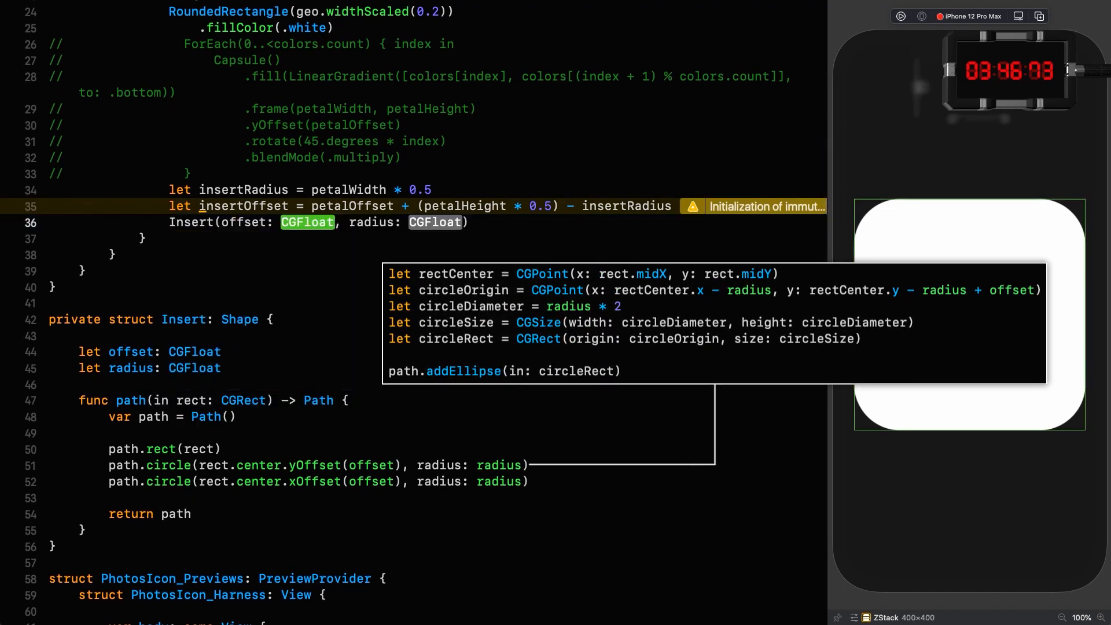
- Add Insert(offset: insertOffset, radius: insertRadius) filled black with an even-odd fill style
type("insertOffse")
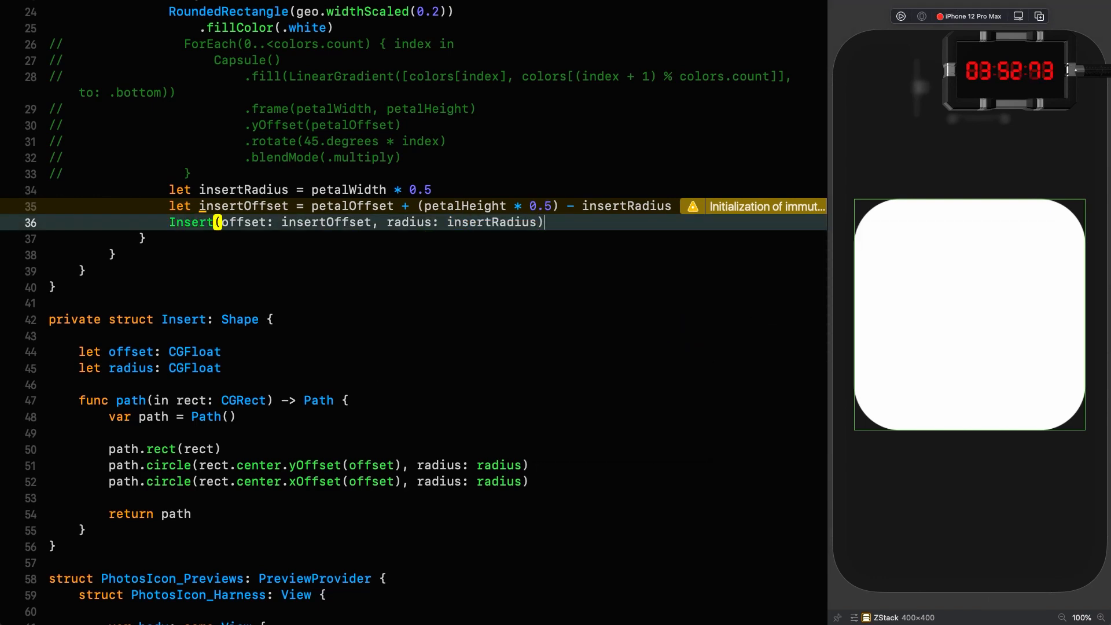
type(".fillColor(.black, s")
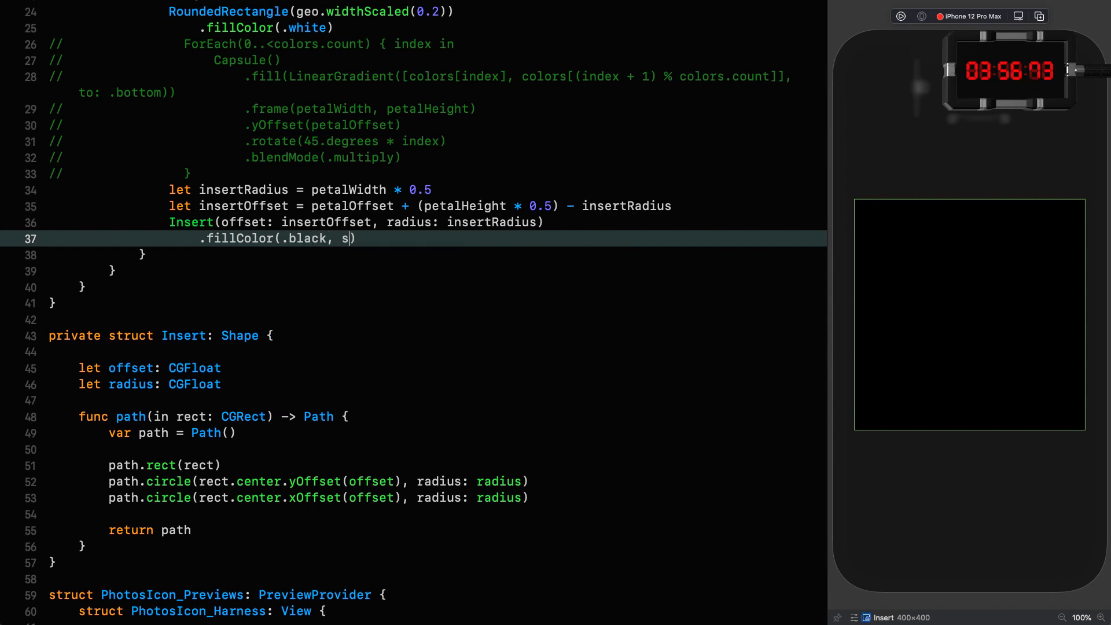
type("tyle: .init(eoFill: true")
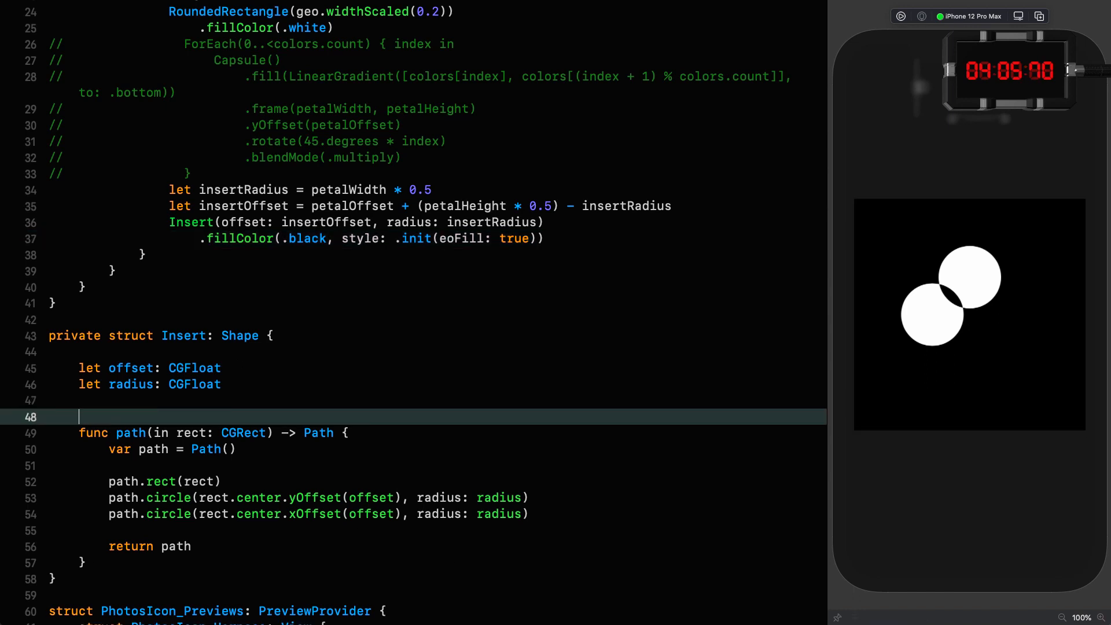
- Add an isMask = false flag that skips the rect, and mask the insert with an isMask: true Insert
type("var isMa")
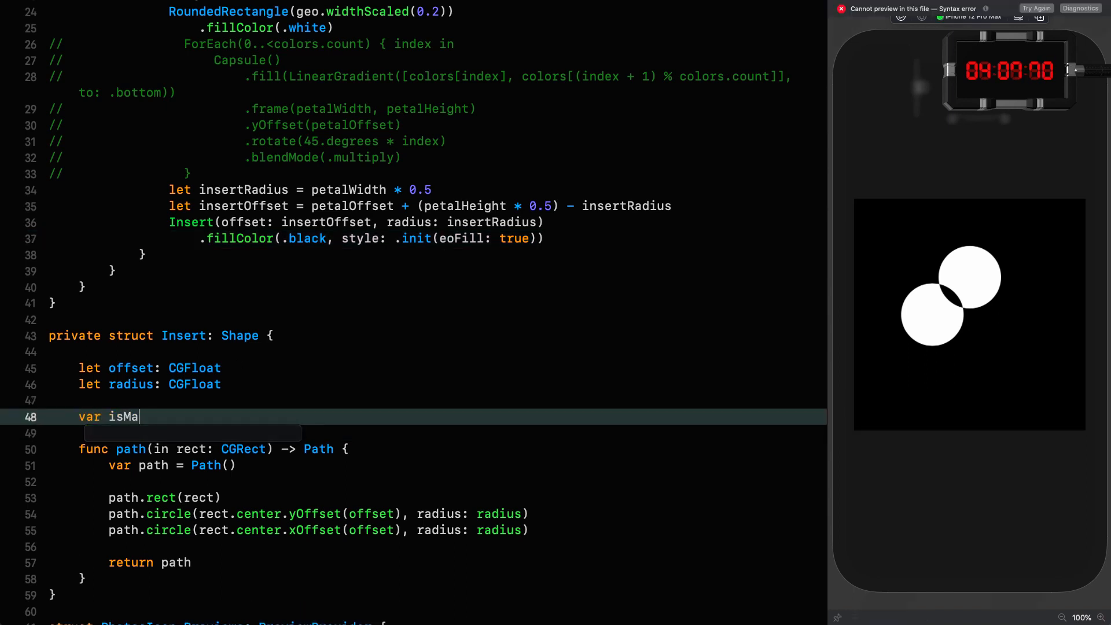
type("sk = false")
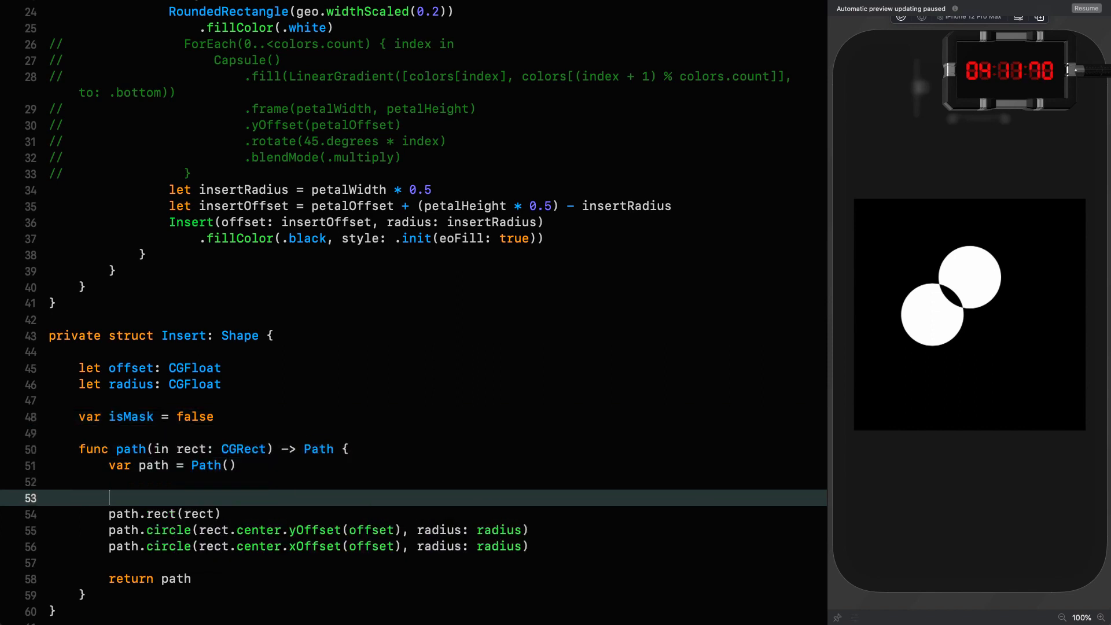
type("if !isMask {")
type(".")
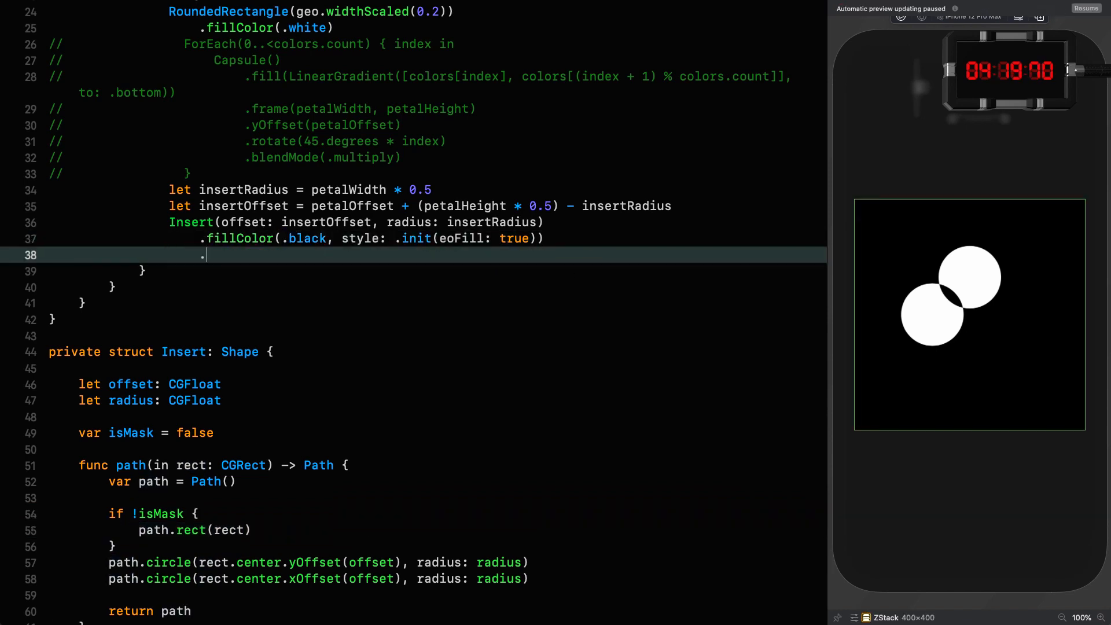
type("mask(Insert(offset: insertOffset, radius: insertRadius")
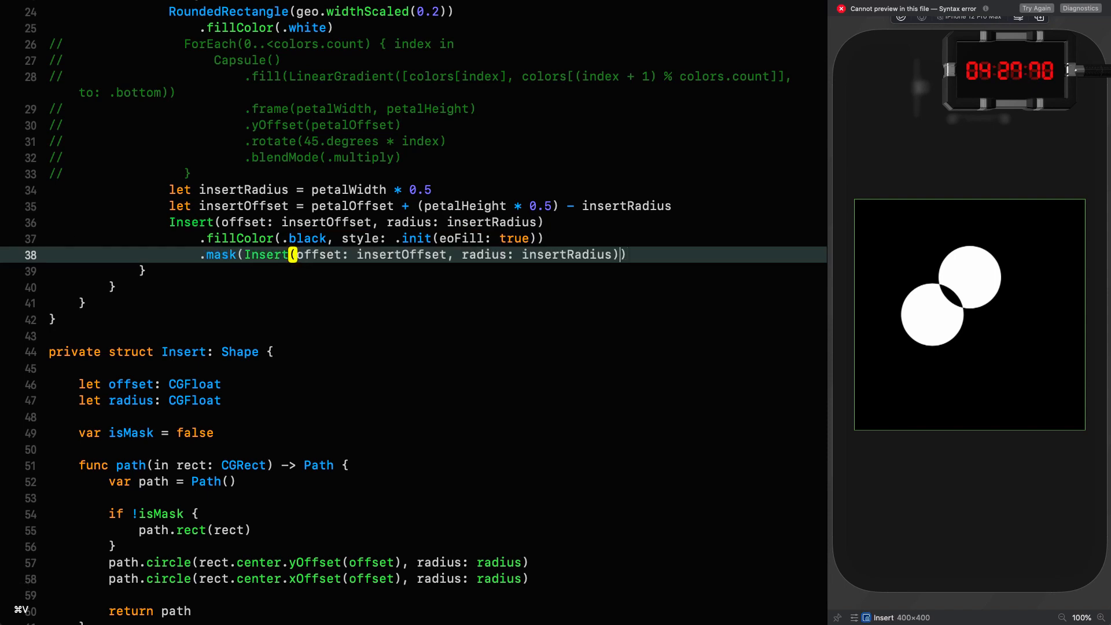
type(", isMask: true")
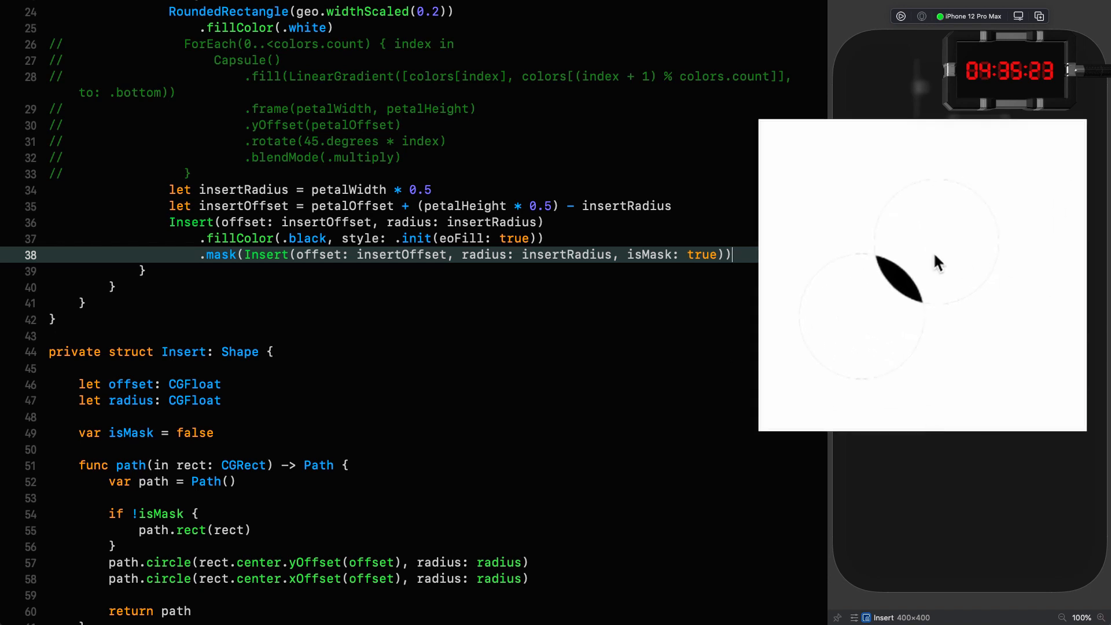
mouse_move(976, 269)
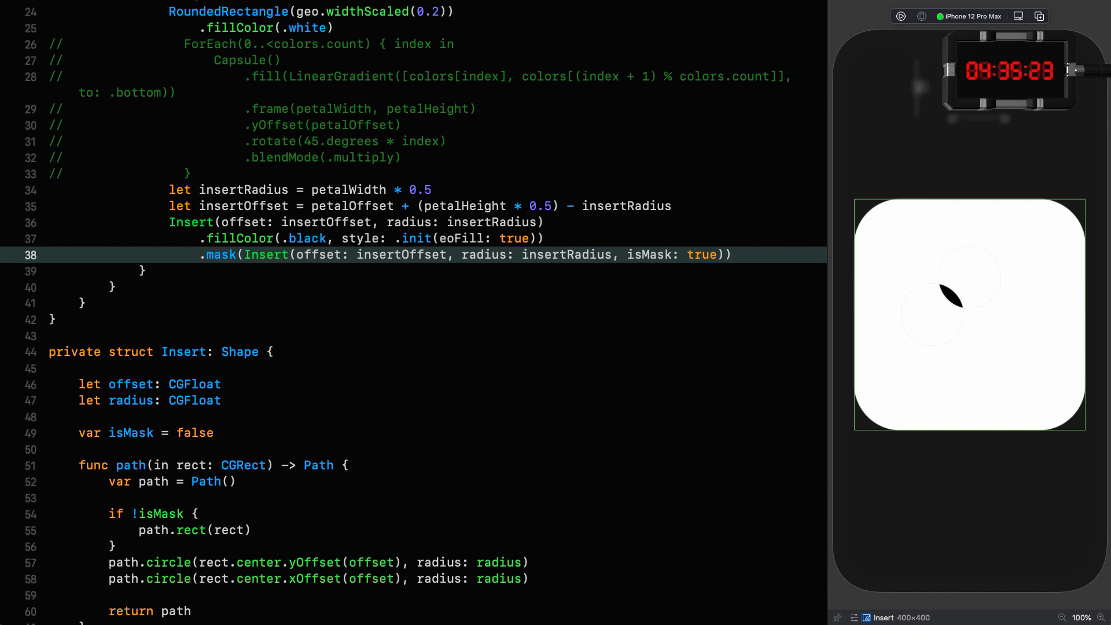
- Trim the insert mask radius to insertRadius - 0.2 and restore the gradient petal loop
left_click(733, 254)
type(" - ")
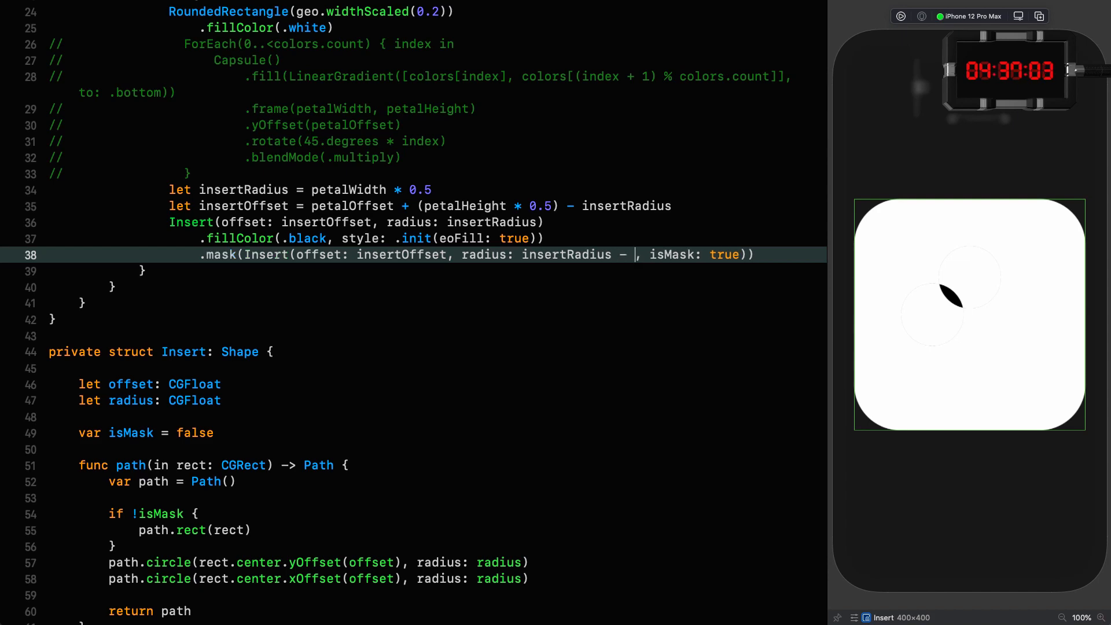
type("0.2")
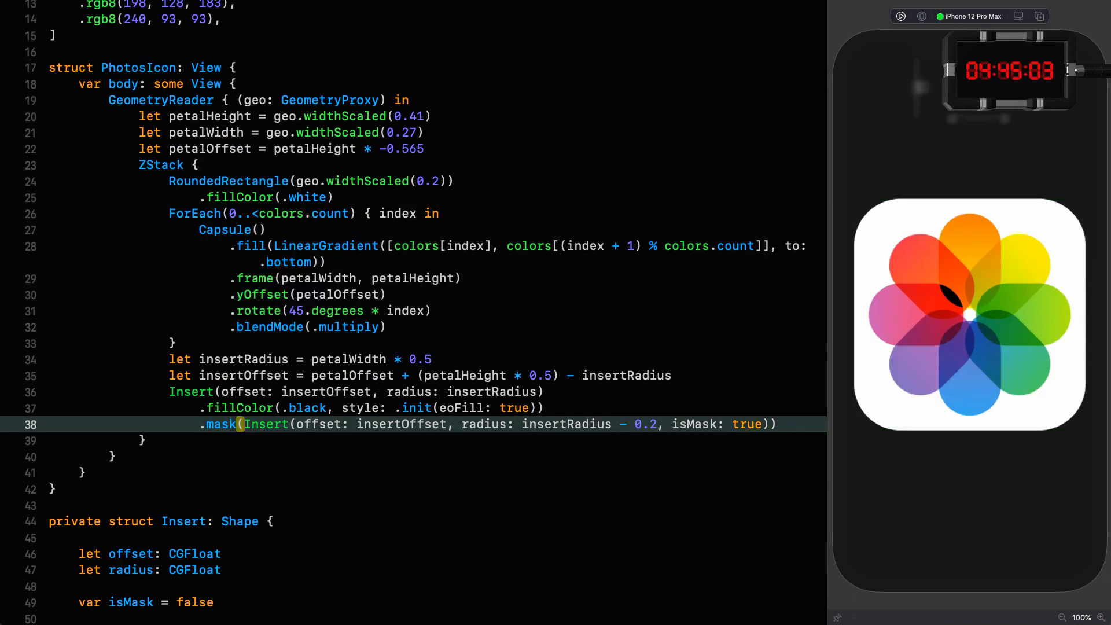
type(".opac")
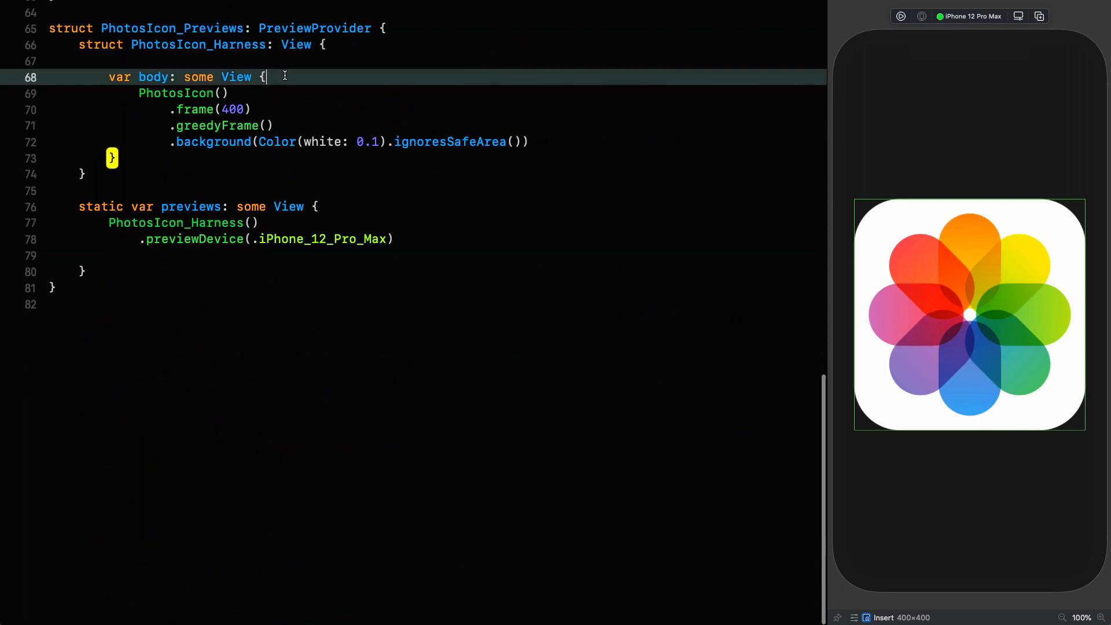
- Stack the 400-point icon above an HStack of 200- and 50-point PhotosIcon copies
type("VStack {")
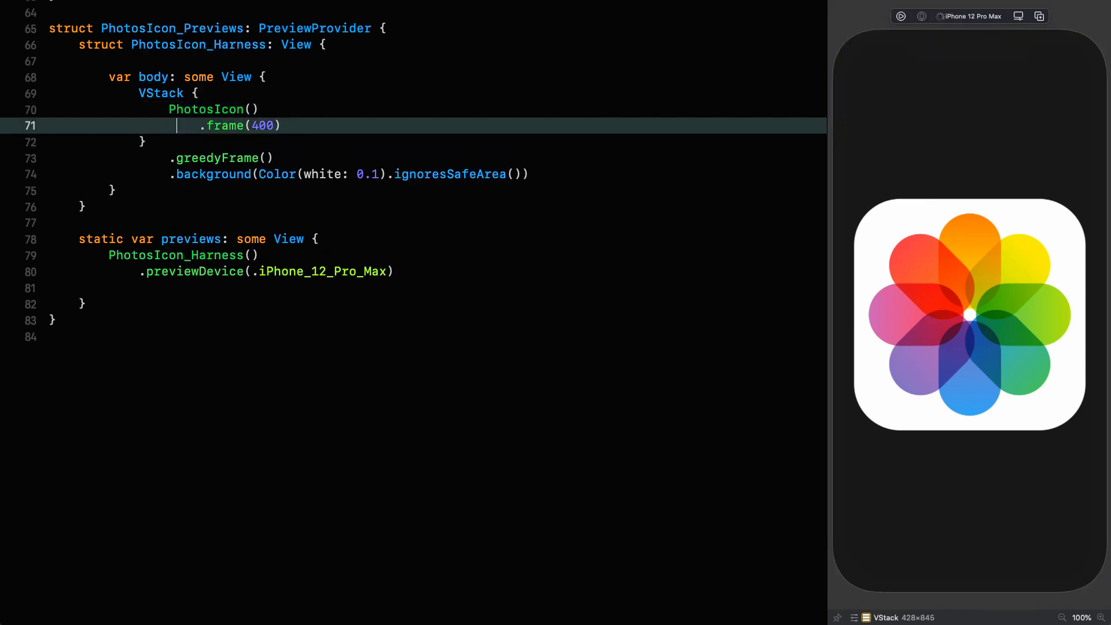
type("HStack {")
type(".frame(200)")
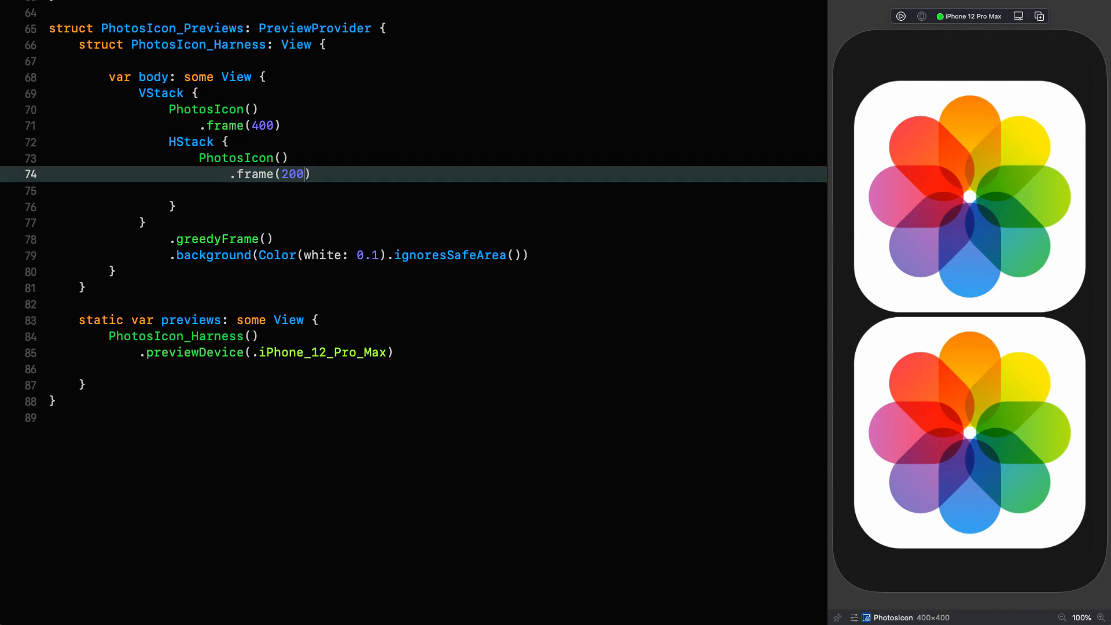
key("cmd+d")
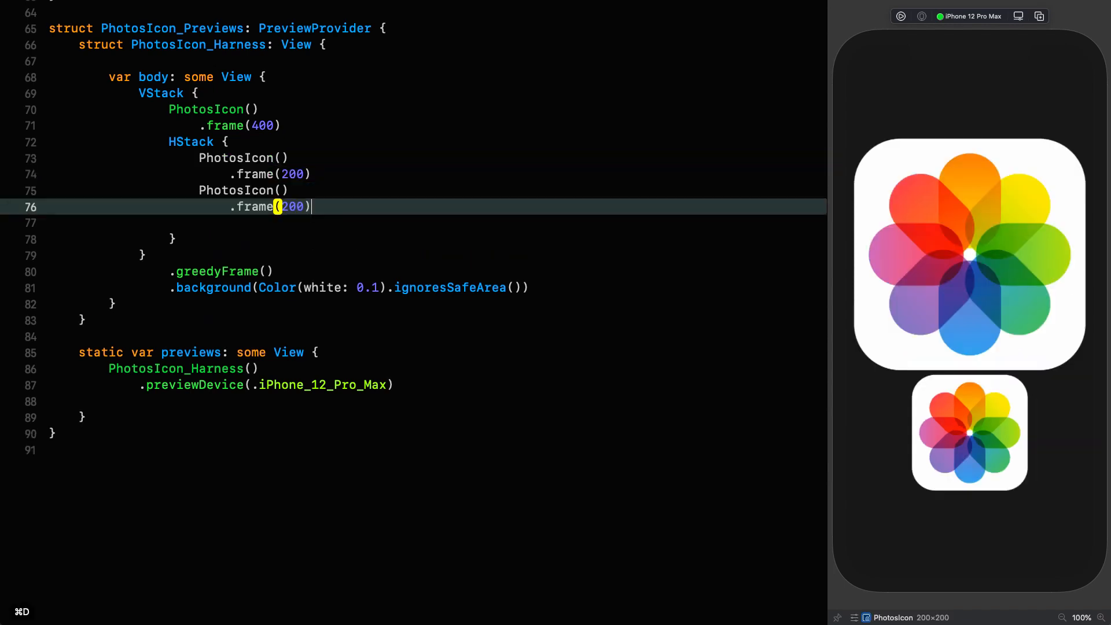
type("50")
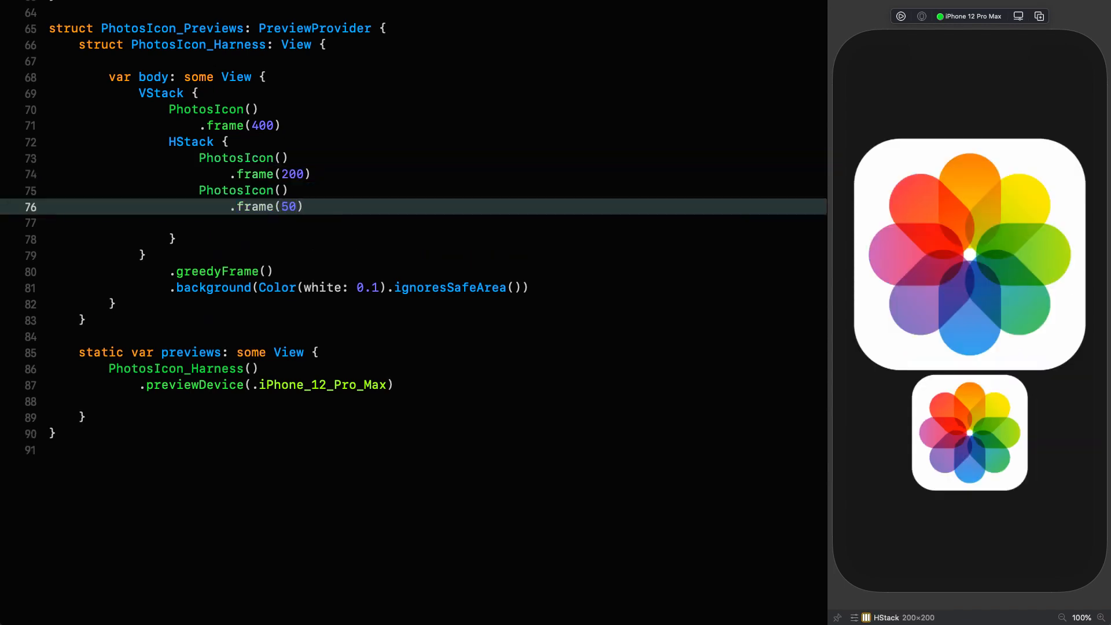